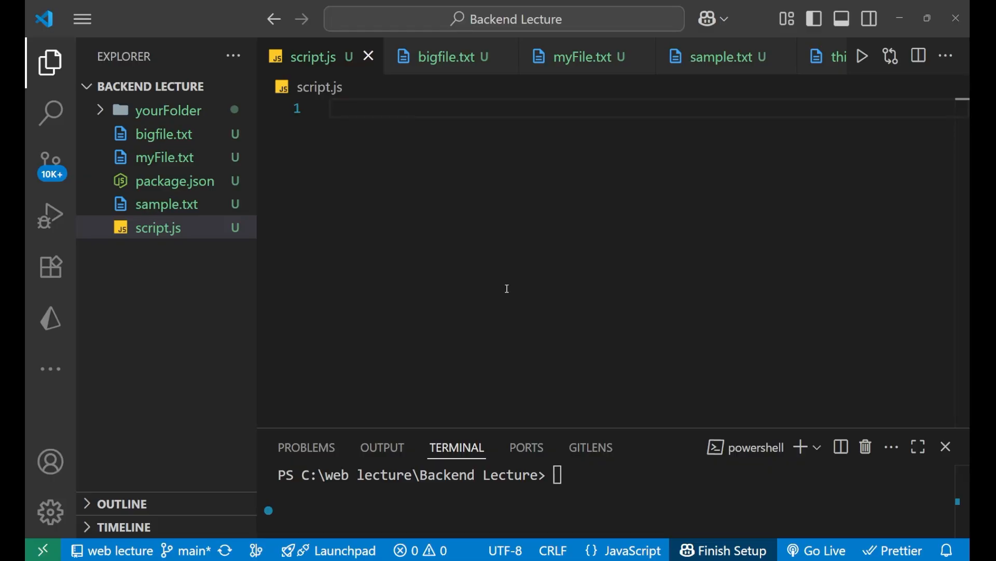
# - Write const fs = require("fs") on line 1 using the autocomplete suggestions
pyautogui.write('fs')
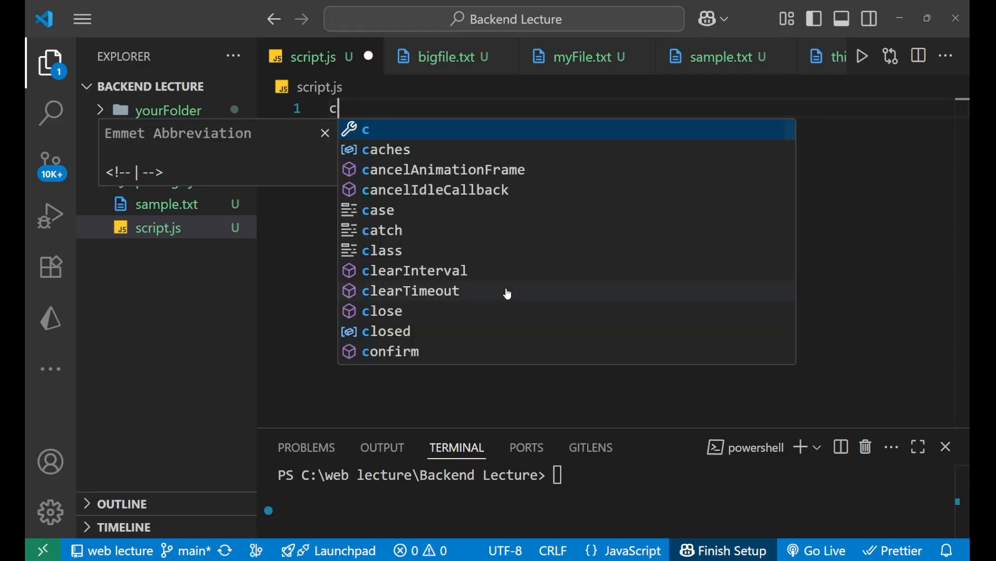
pyautogui.write('onst')
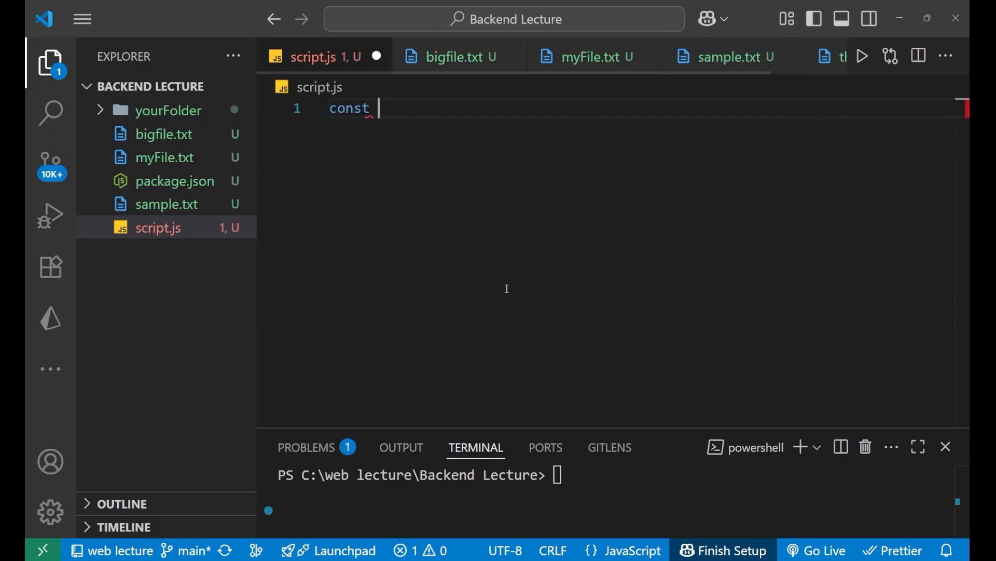
pyautogui.write('fs =')
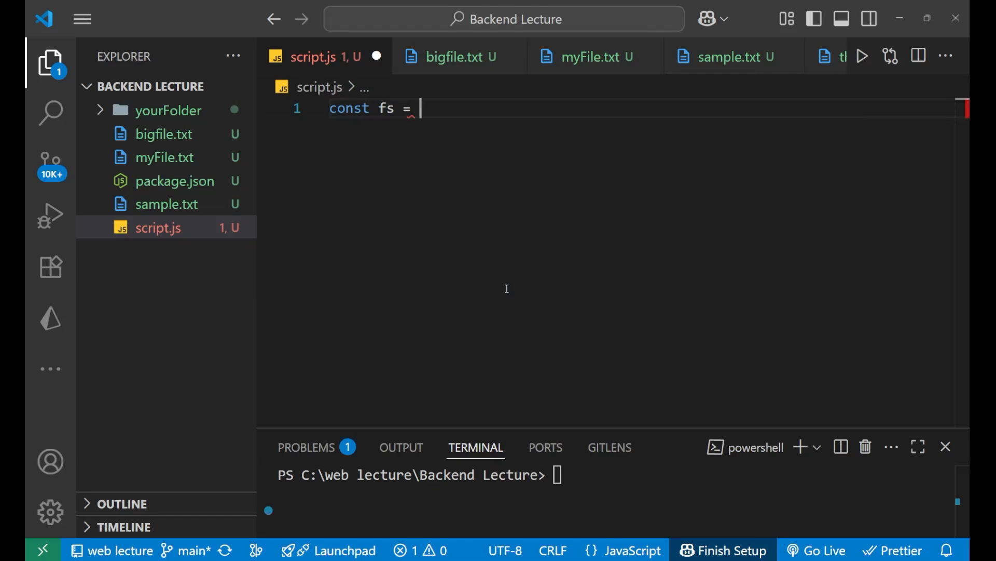
pyautogui.write('require("')
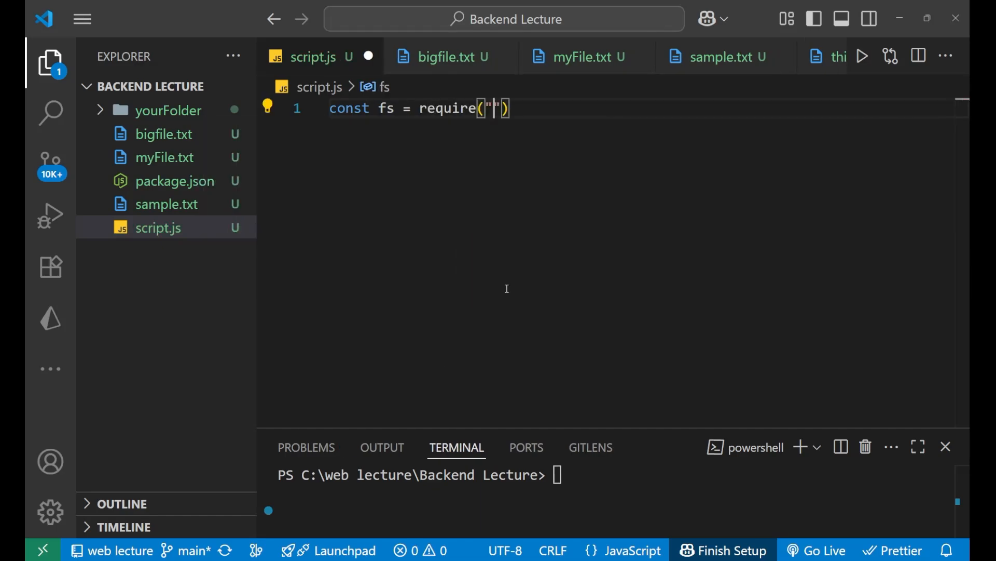
pyautogui.write('fs')
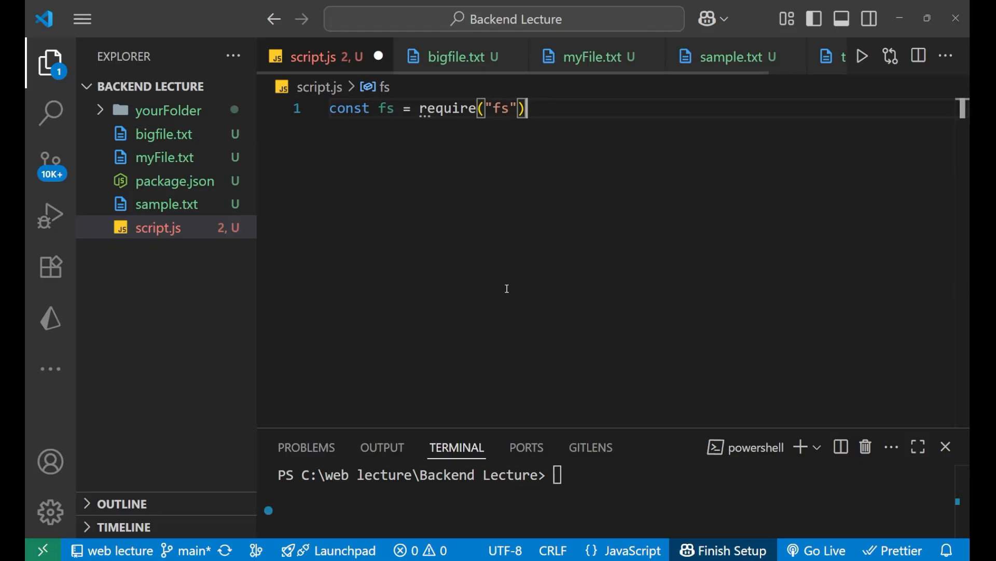
# - Write fs.writeFile("sample.txt", "bjbfjasdblasbdlkasahdlk") on line 3 after the semicolon
pyautogui.write(';')
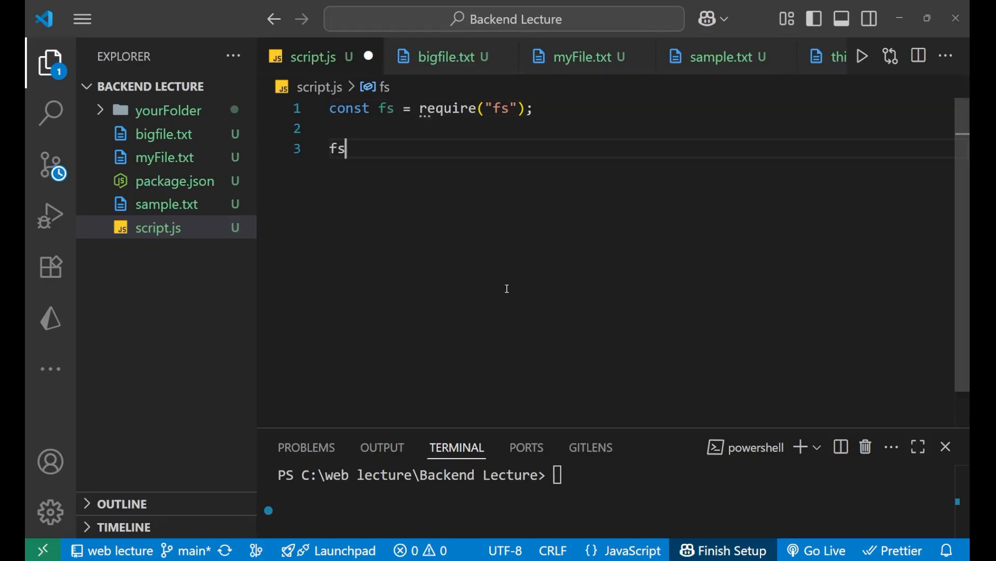
pyautogui.write('.writeFile')
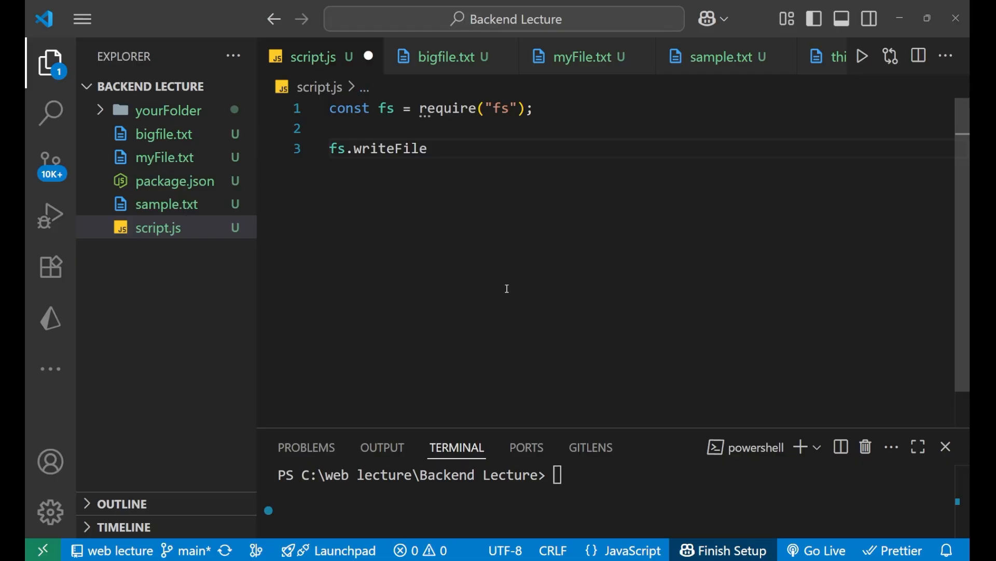
pyautogui.write('("")')
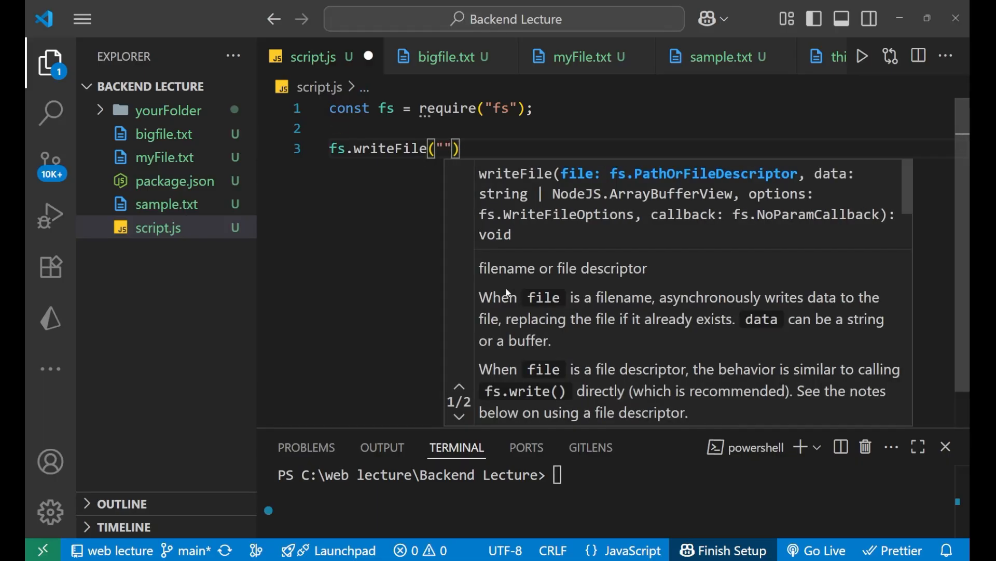
pyautogui.write('sample.')
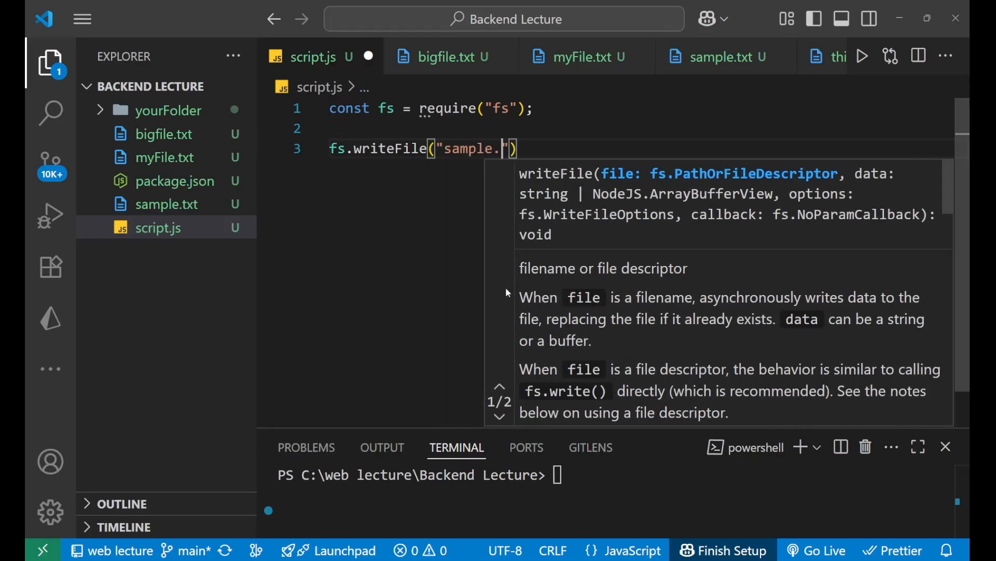
pyautogui.write('txt')
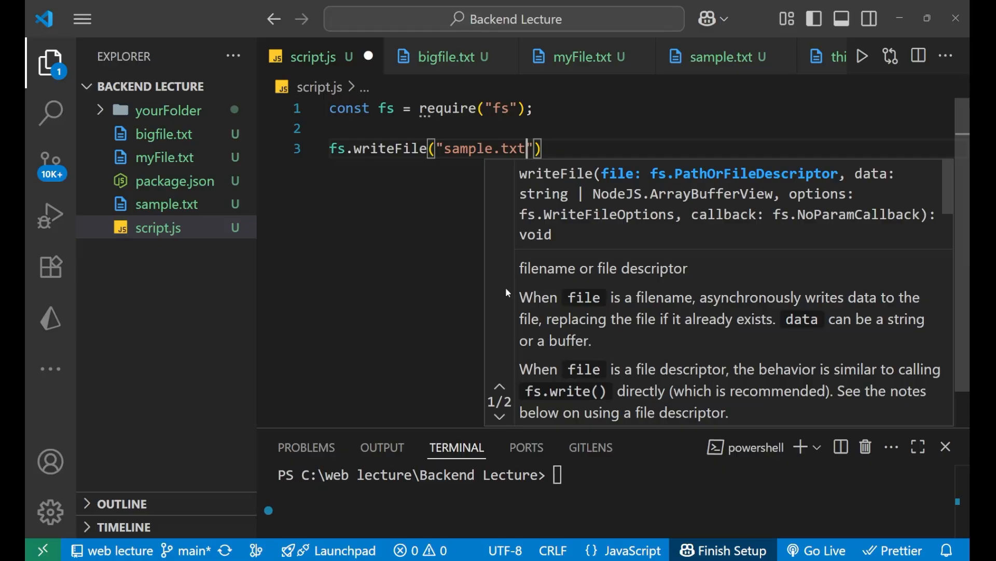
pyautogui.write(',')
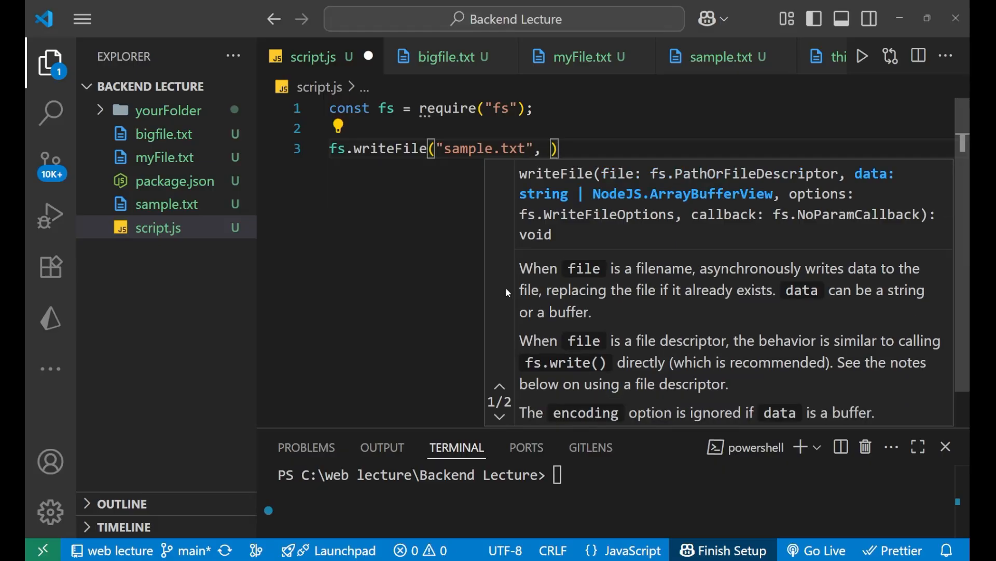
pyautogui.write('""')
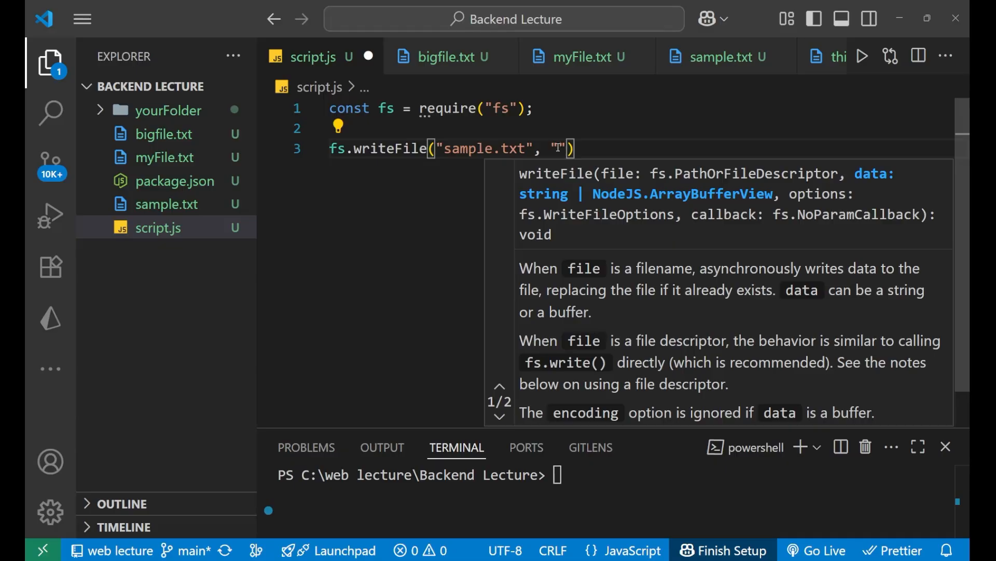
pyautogui.write('bjbfjasdblasbdlkasahdlk')
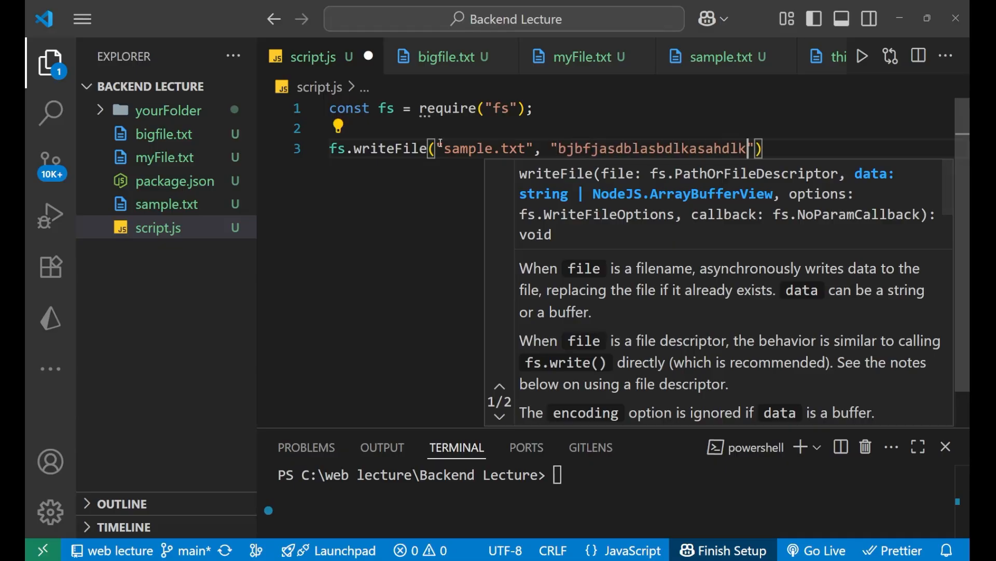
pyautogui.moveTo(330, 207)
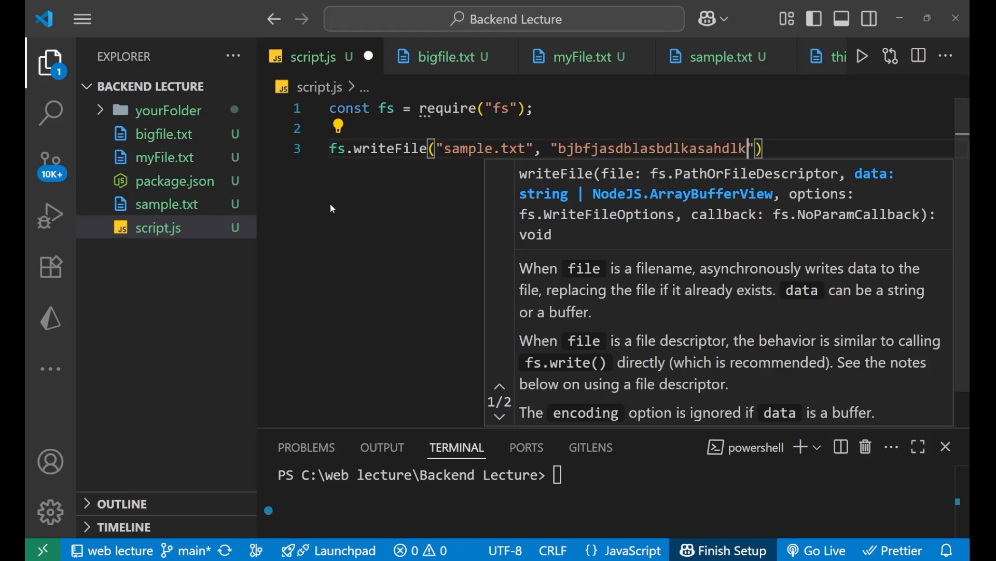
pyautogui.moveTo(194, 205)
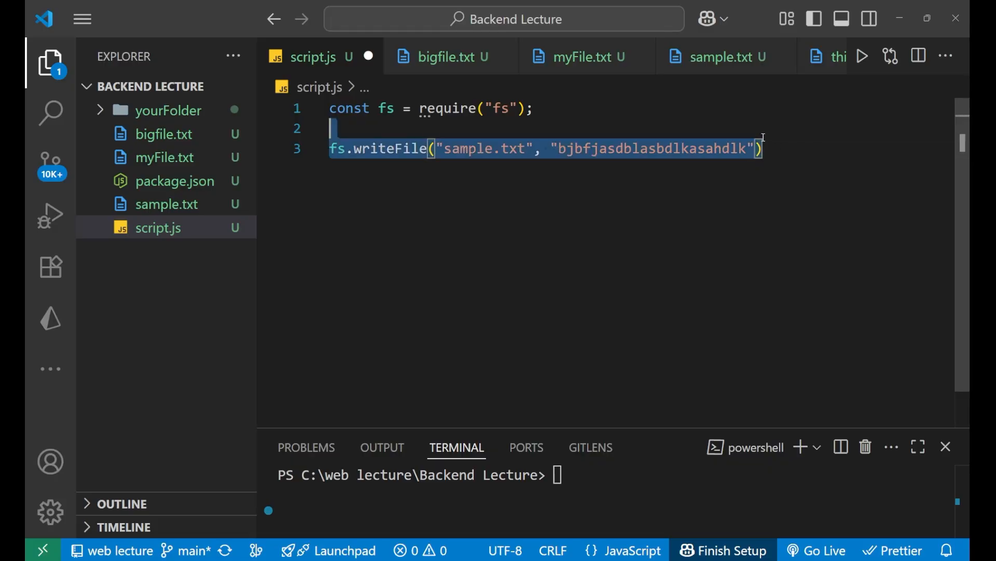
# - Replace the writeFile line with const writeStream = fs.createWriteStream() on line 4
pyautogui.press('Delete')
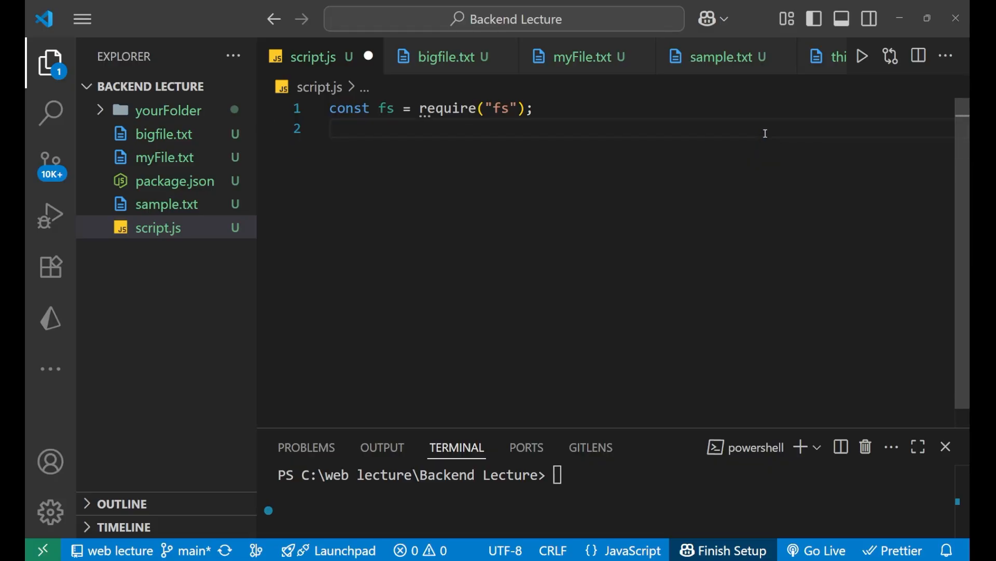
pyautogui.press('Enter')
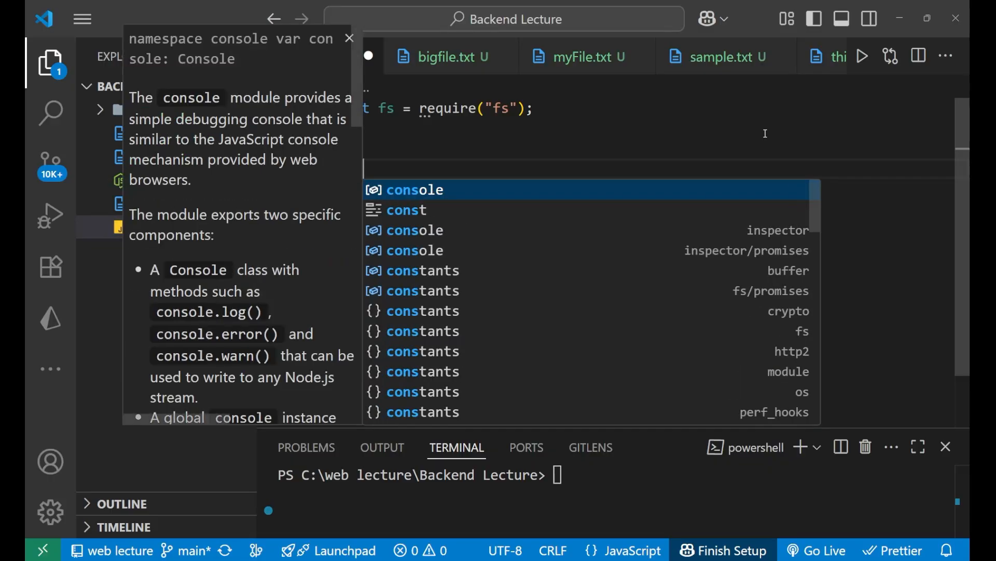
pyautogui.write('const w')
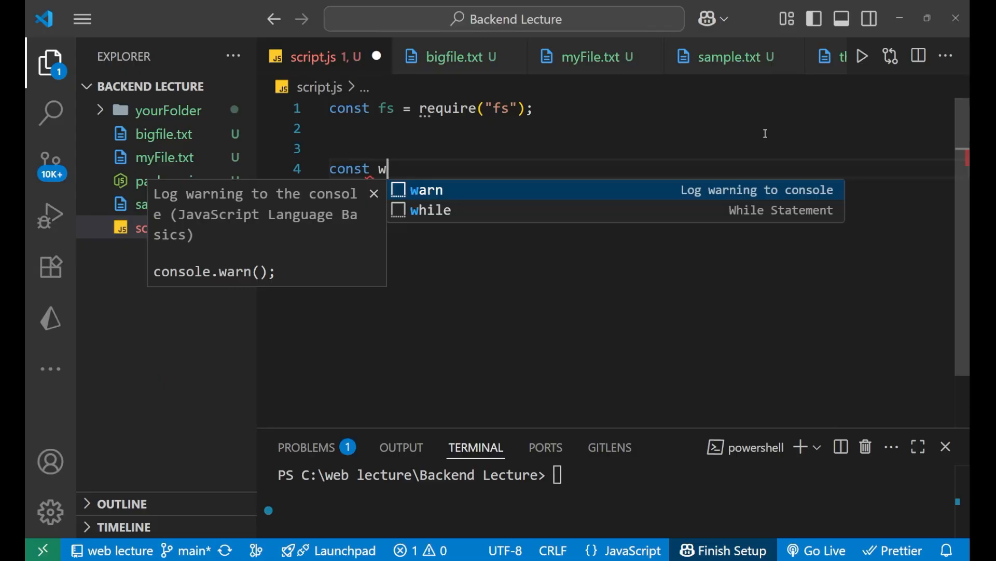
pyautogui.write('riteS')
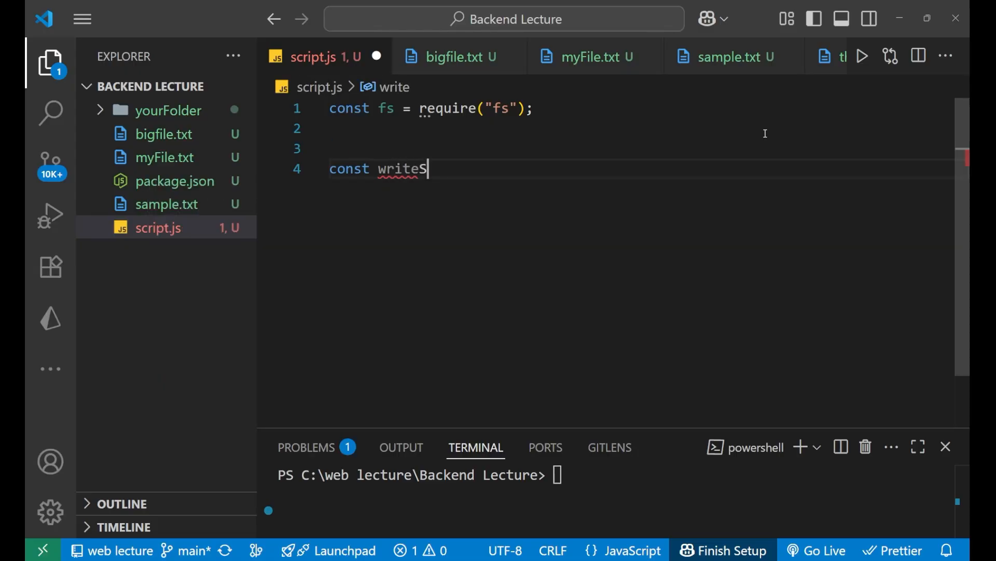
pyautogui.write('tream =')
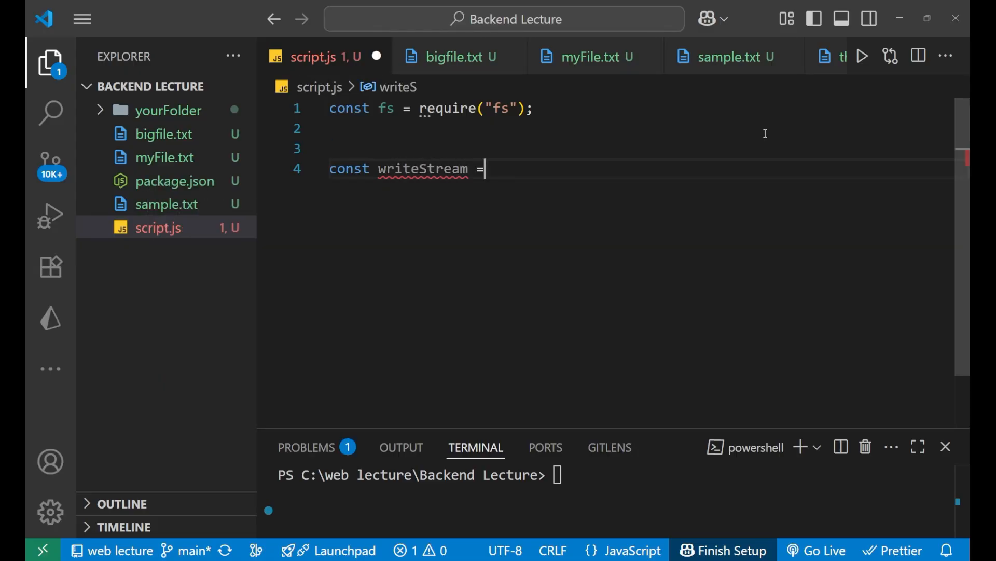
pyautogui.write('fs.')
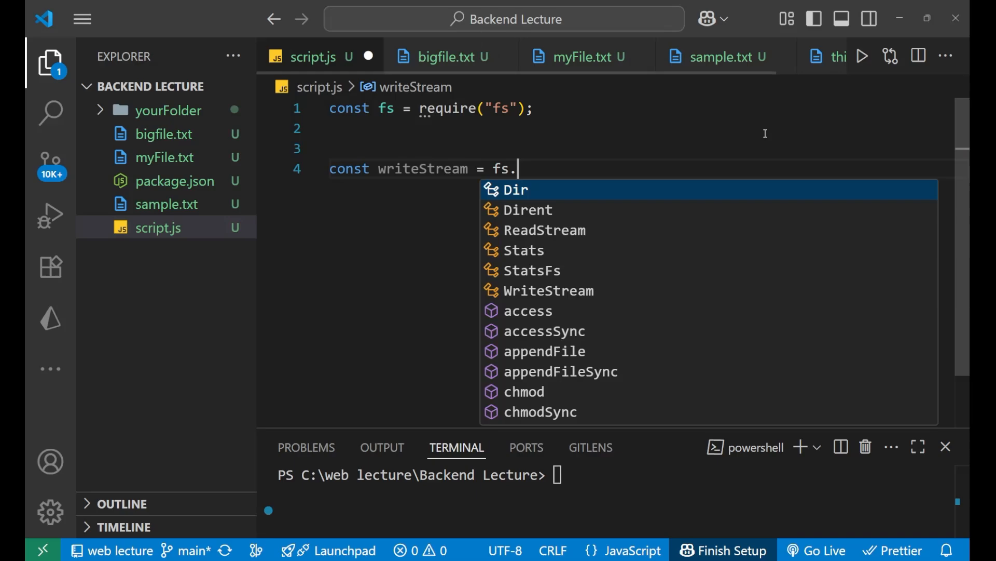
pyautogui.write('createWriteStream')
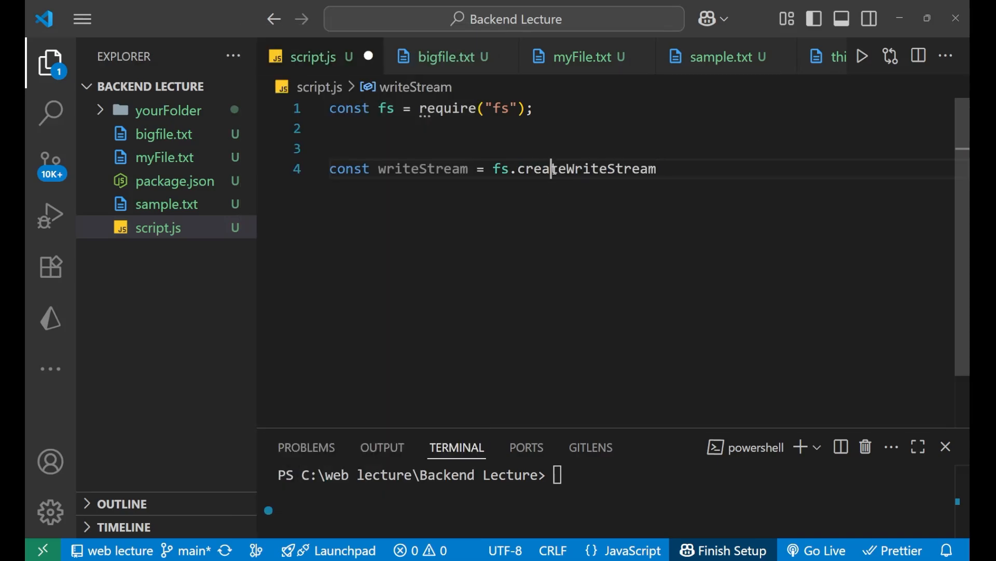
pyautogui.doubleClick(587, 168)
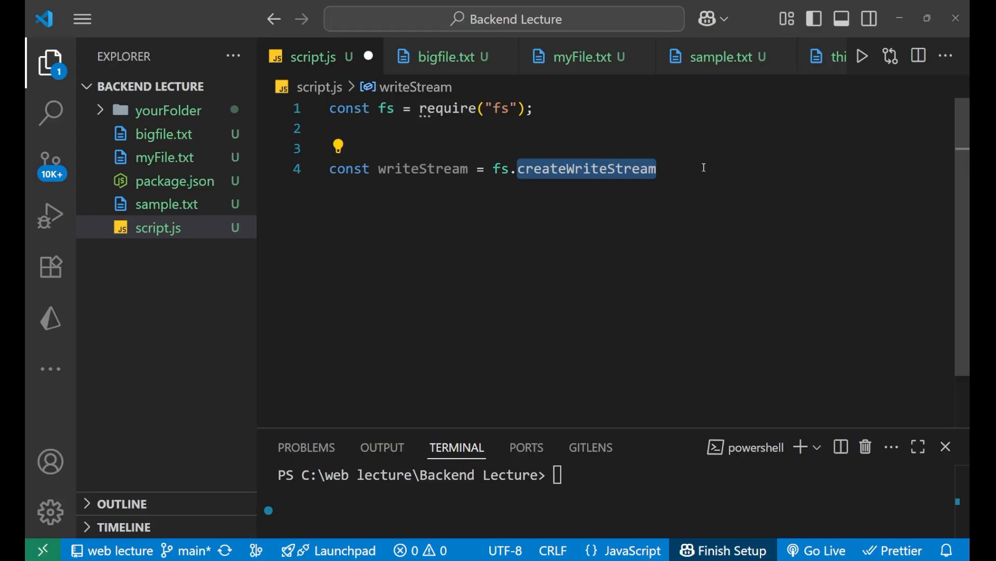
pyautogui.write('()')
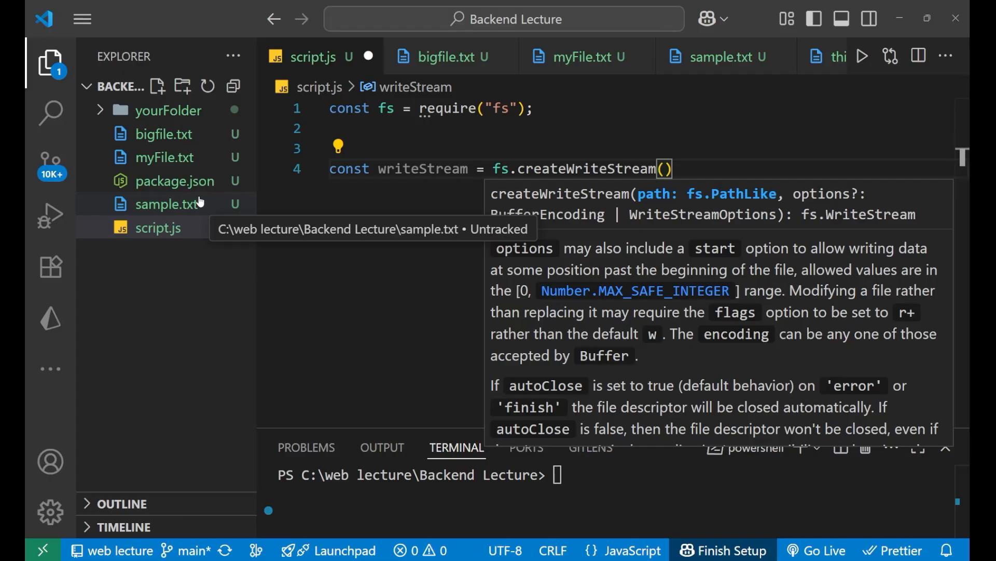
# - Check that sample.txt is empty, then return to script.js inside createWriteStream's parentheses
pyautogui.click(165, 205)
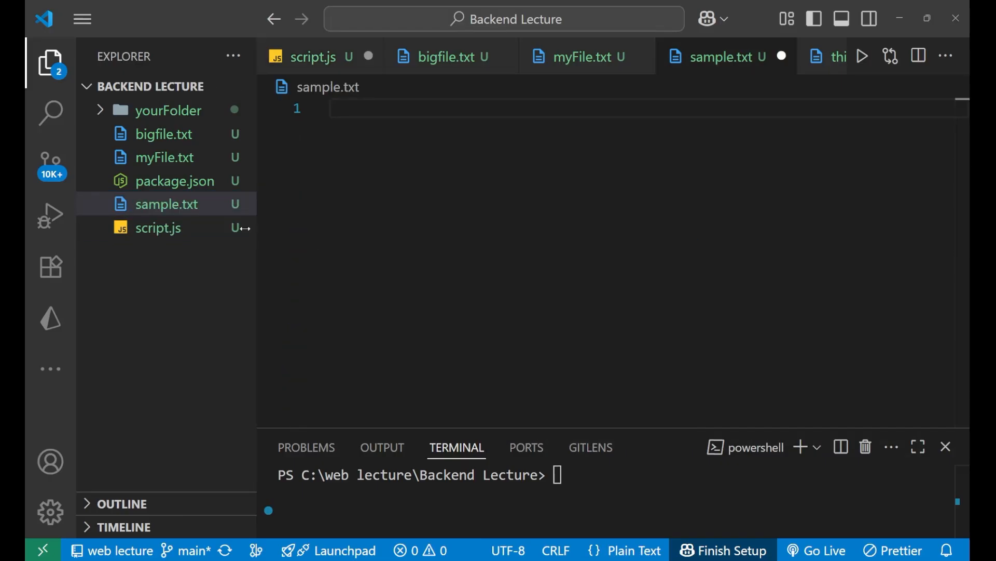
pyautogui.click(158, 227)
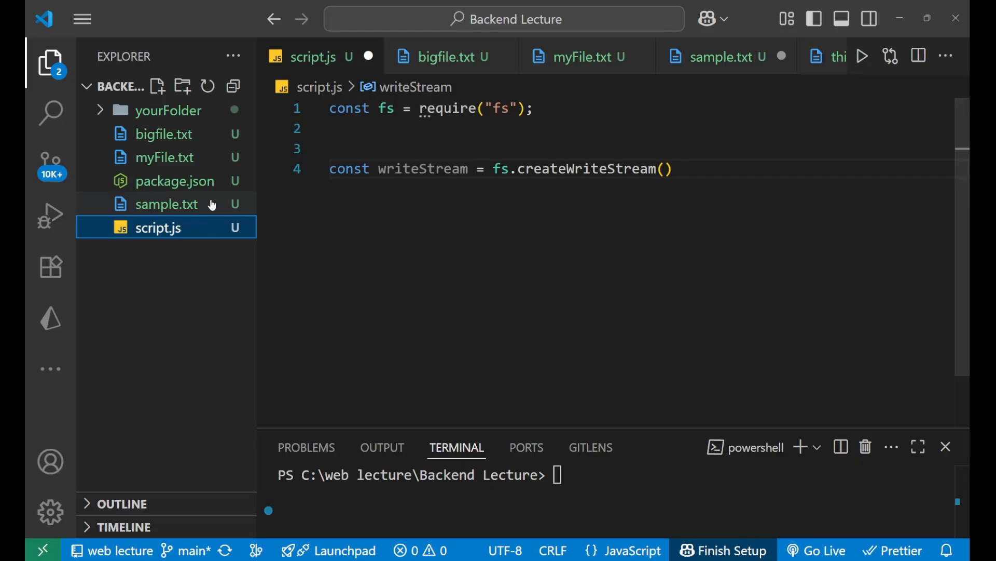
pyautogui.click(166, 205)
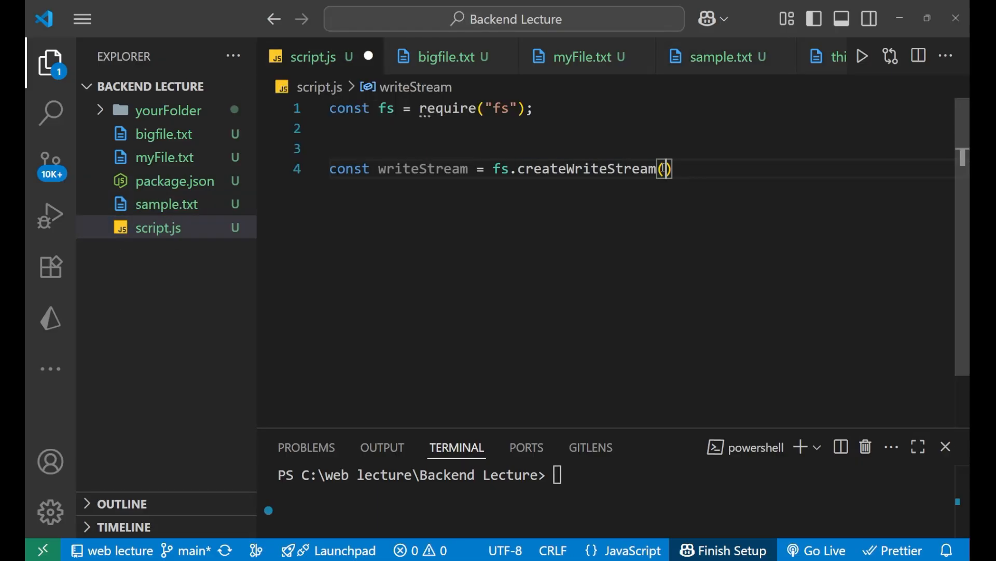
# - Target "sample.txt" in createWriteStream and begin a for loop on line 6
pyautogui.write('""')
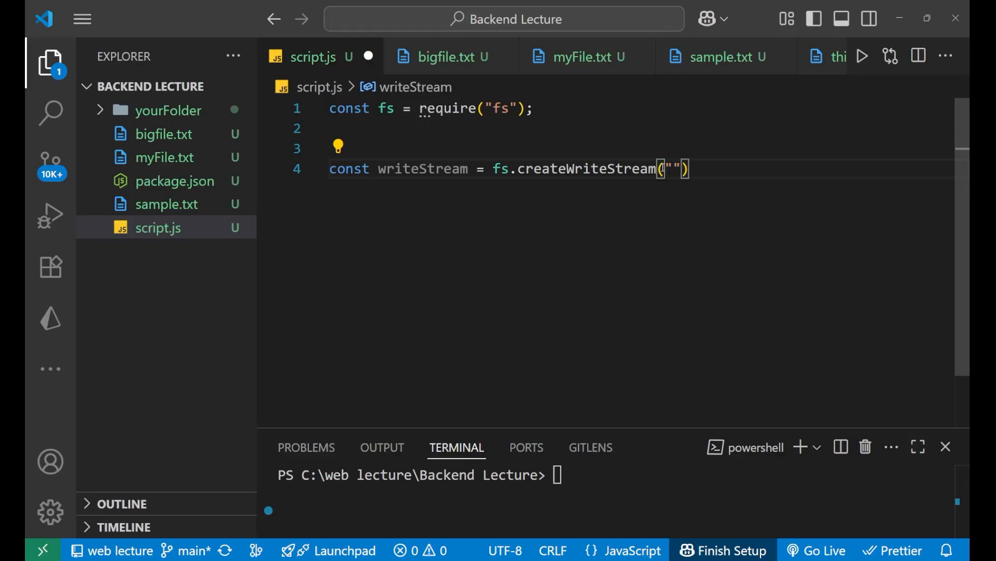
pyautogui.write('sam[[')
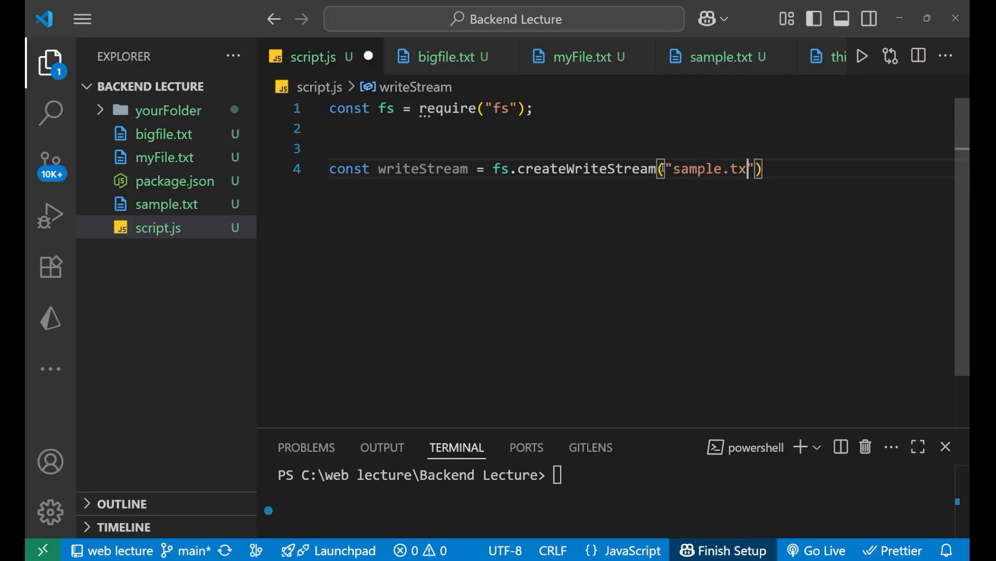
pyautogui.write('t);')
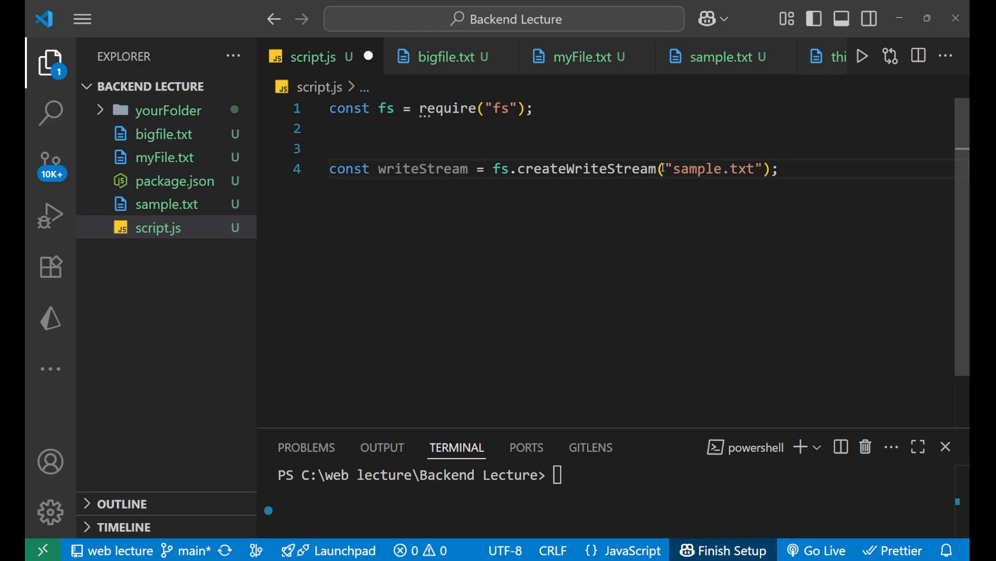
pyautogui.click(520, 168)
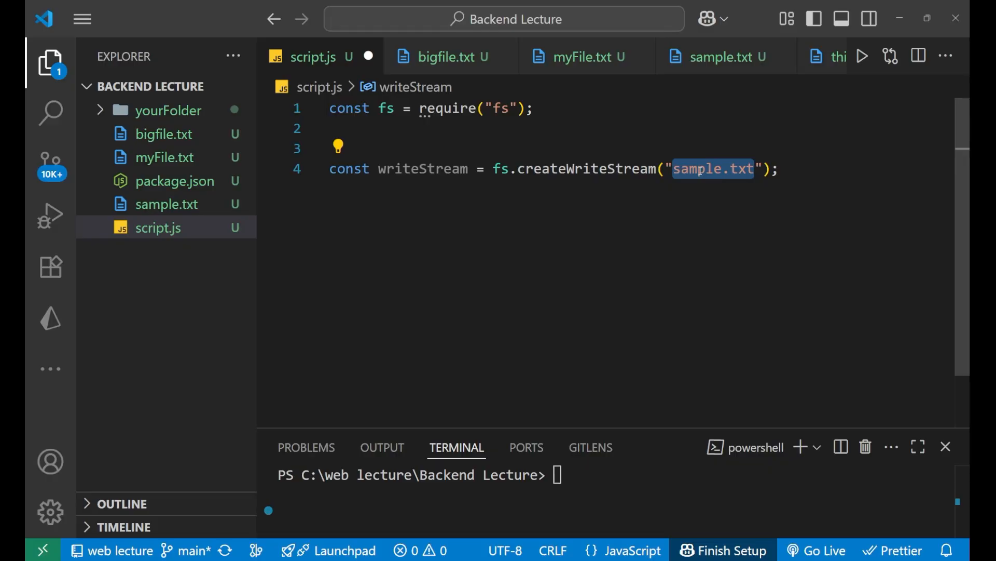
pyautogui.moveTo(811, 168)
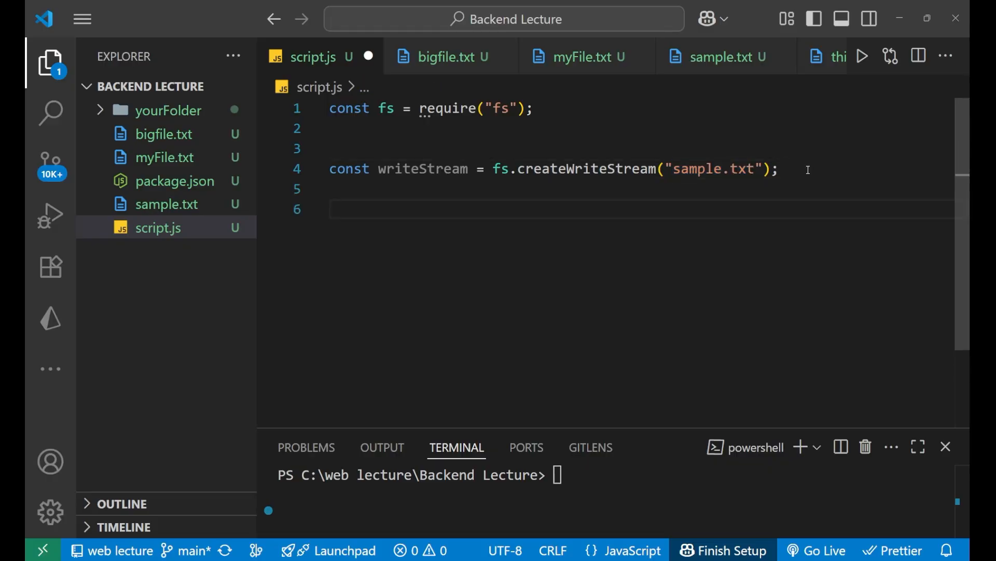
pyautogui.write('for(')
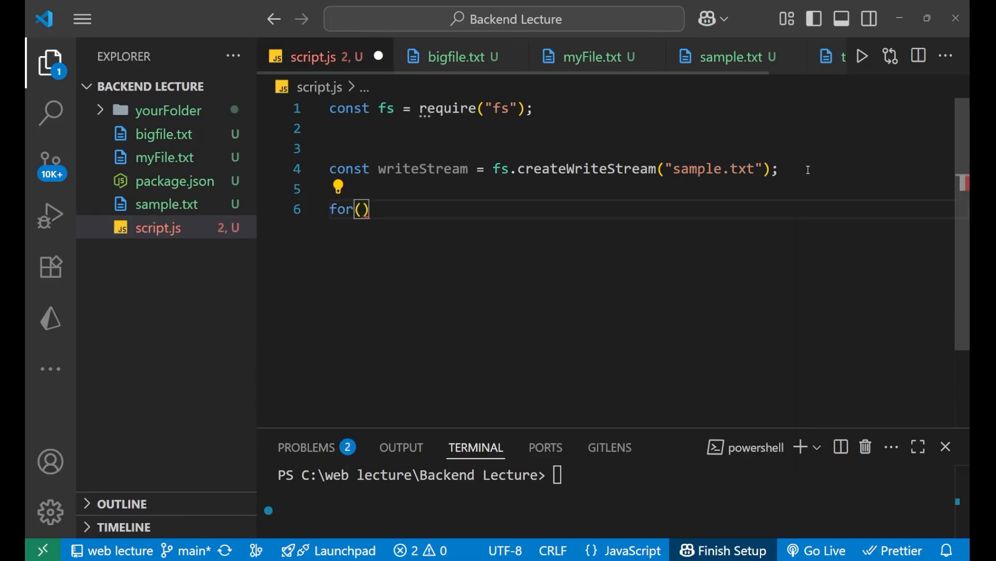
# - Write the loop header for(let i =0; i<100000; i++){ after the stream declaration
pyautogui.write('let')
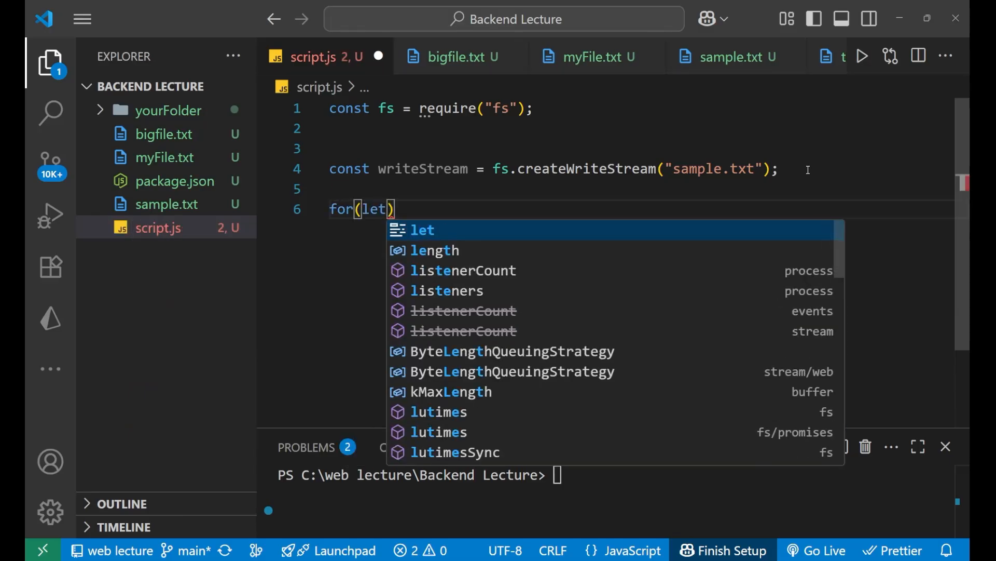
pyautogui.write('i =0;')
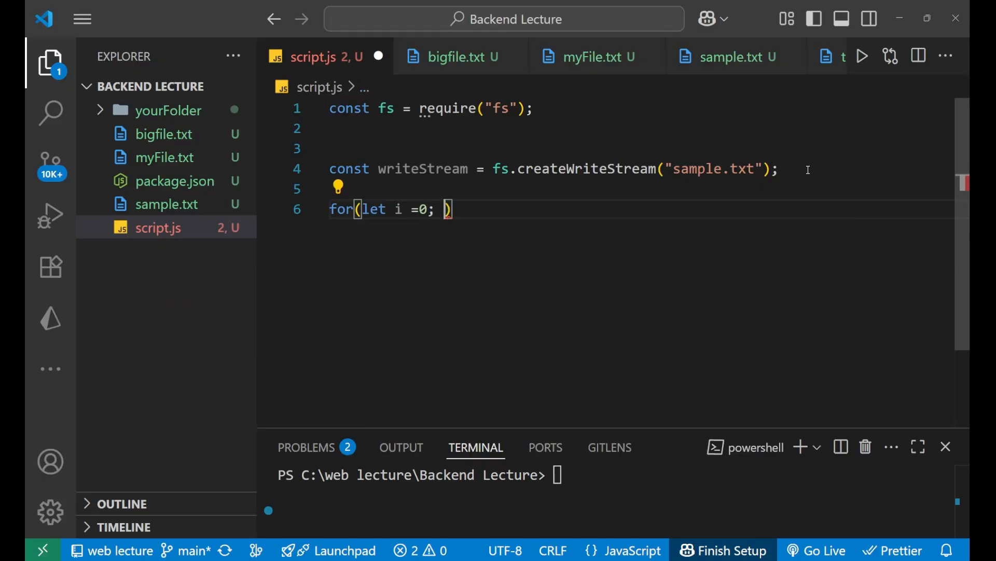
pyautogui.write('i<')
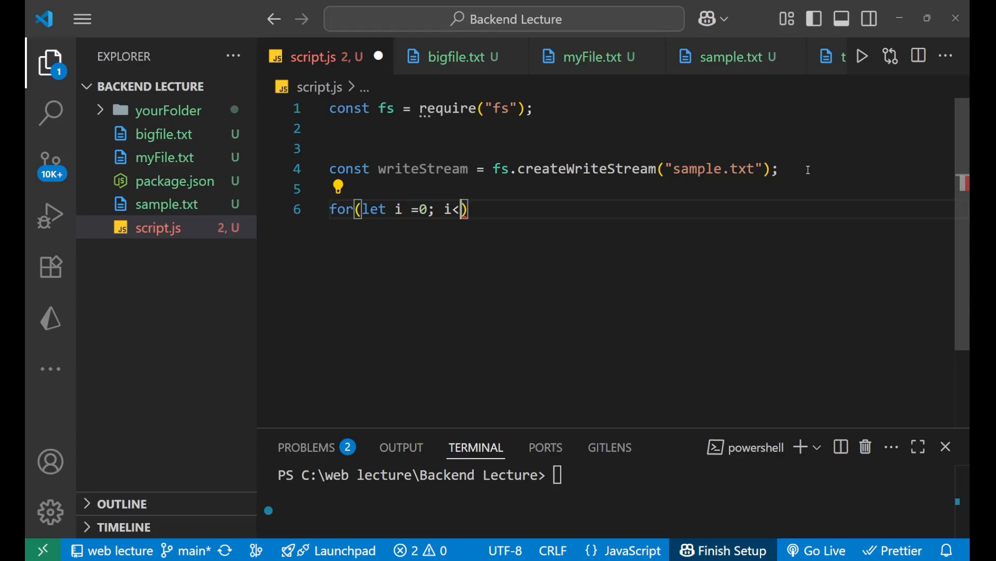
pyautogui.write('1')
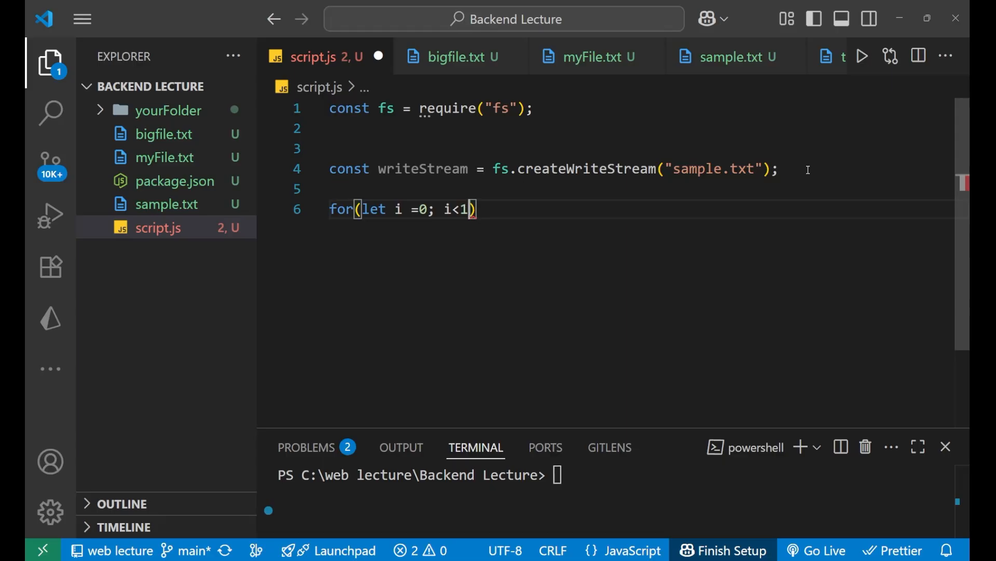
pyautogui.write('00000; i++')
pyautogui.write('c')
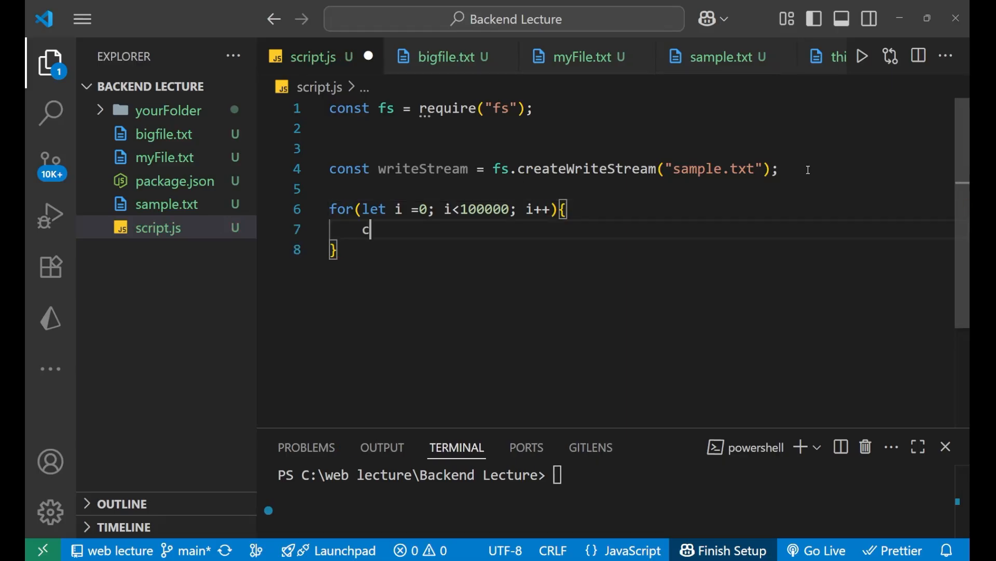
# - Declare const canWrite = writeStream.write("") inside the loop body
pyautogui.write('onst')
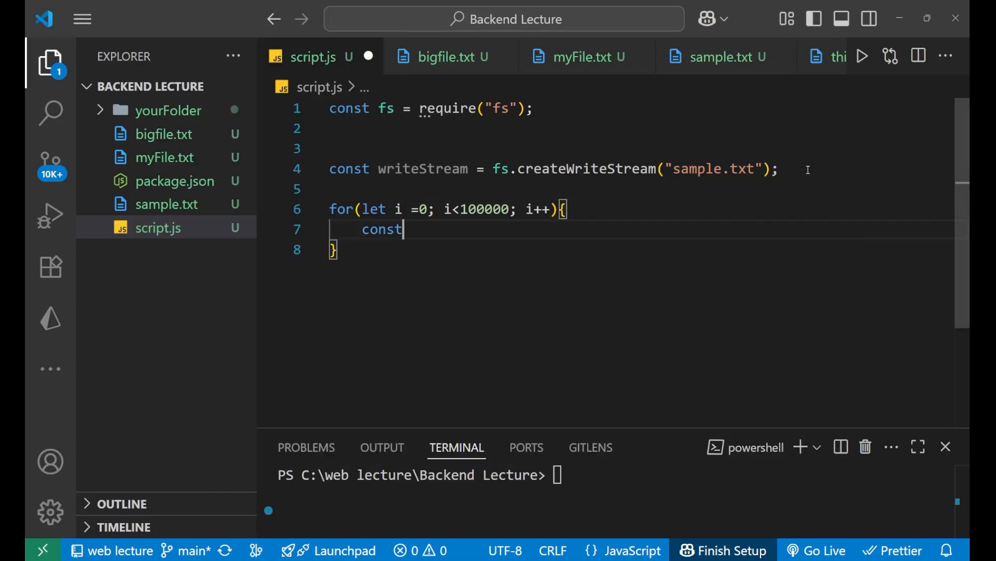
pyautogui.write('can')
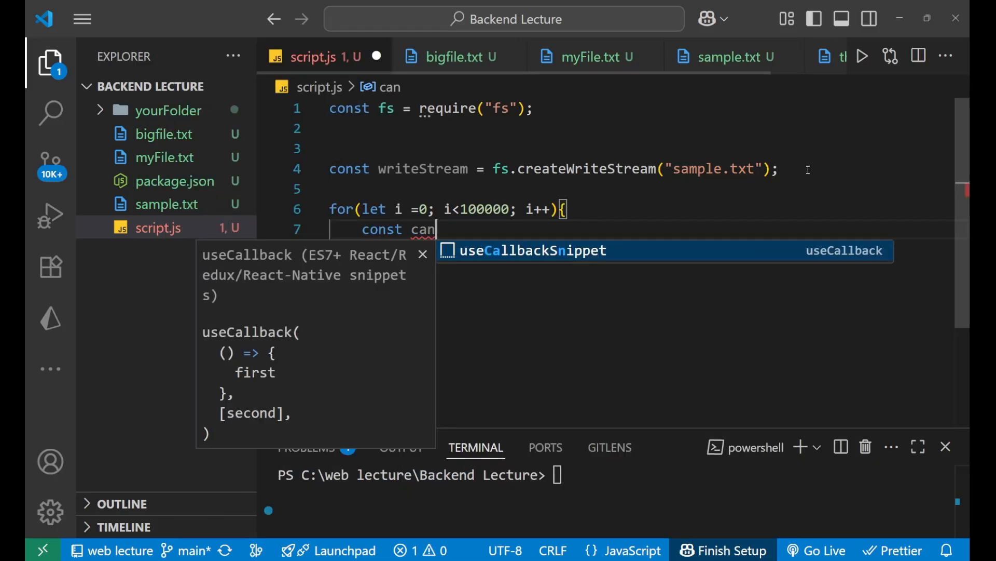
pyautogui.write('Write')
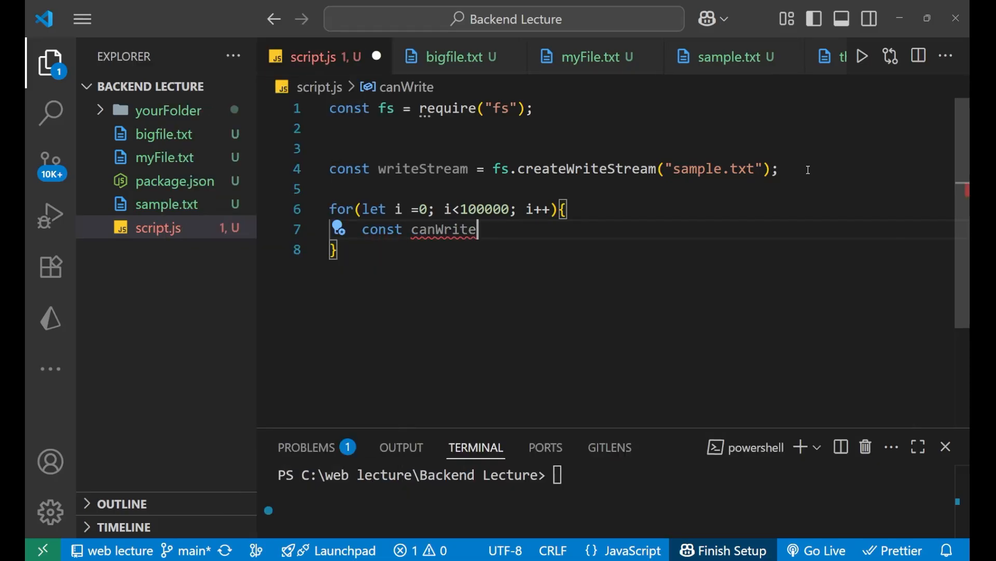
pyautogui.write('=')
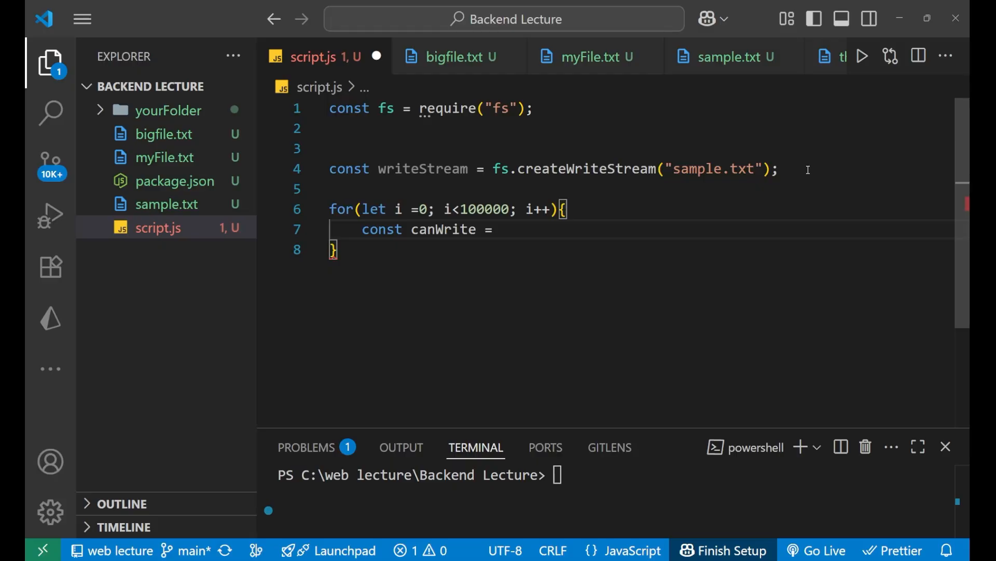
pyautogui.write('writeStream')
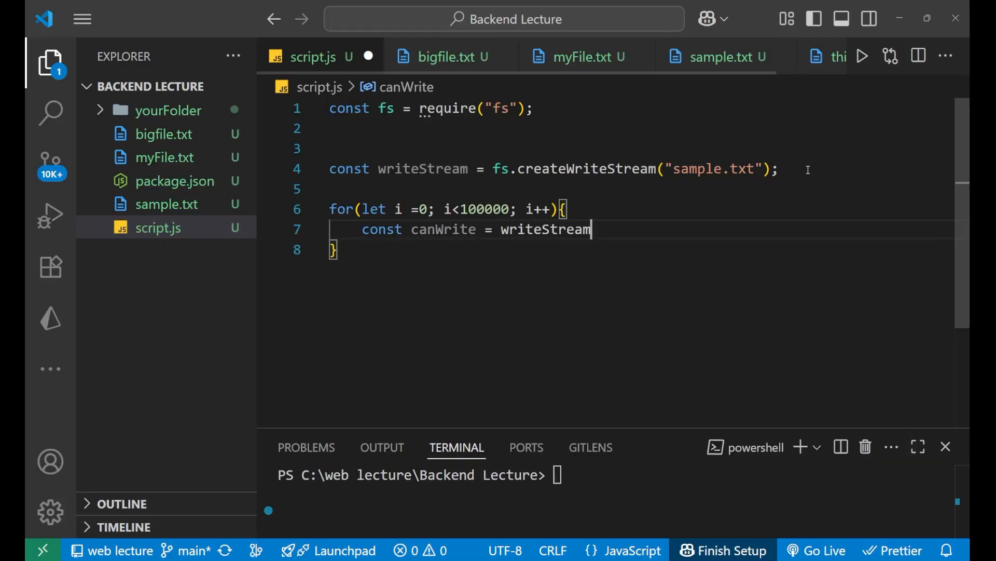
pyautogui.write('.write')
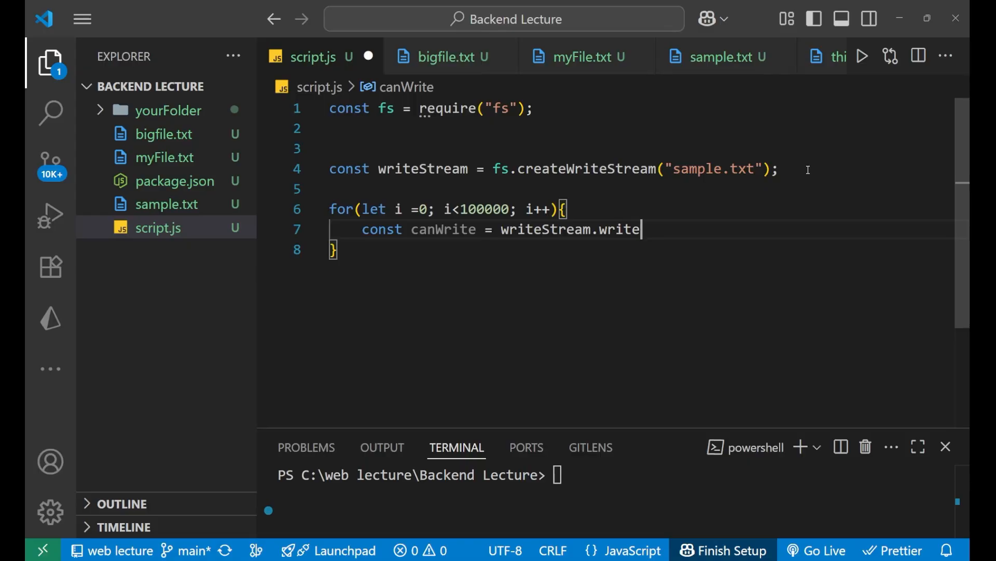
pyautogui.write('(')
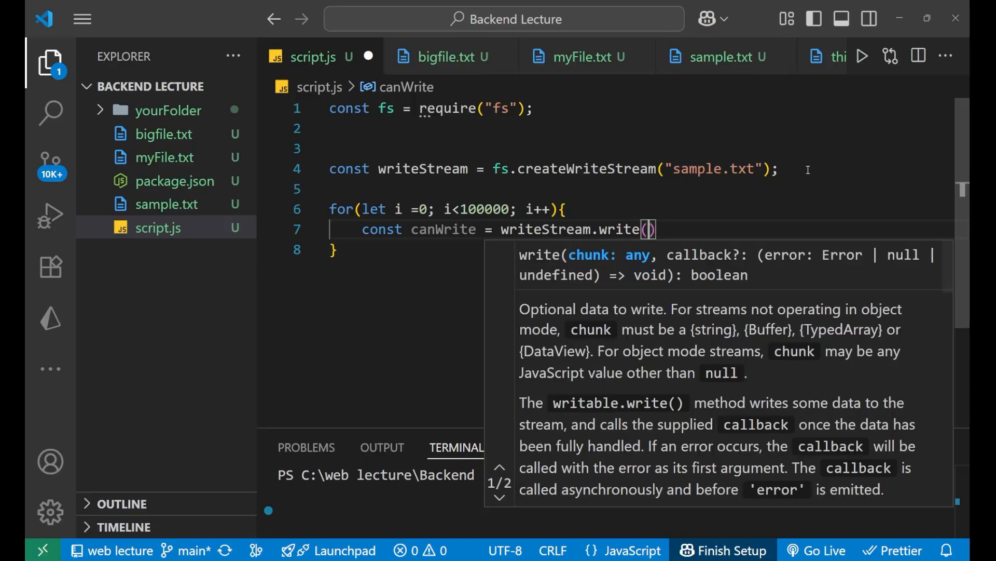
pyautogui.write('""')
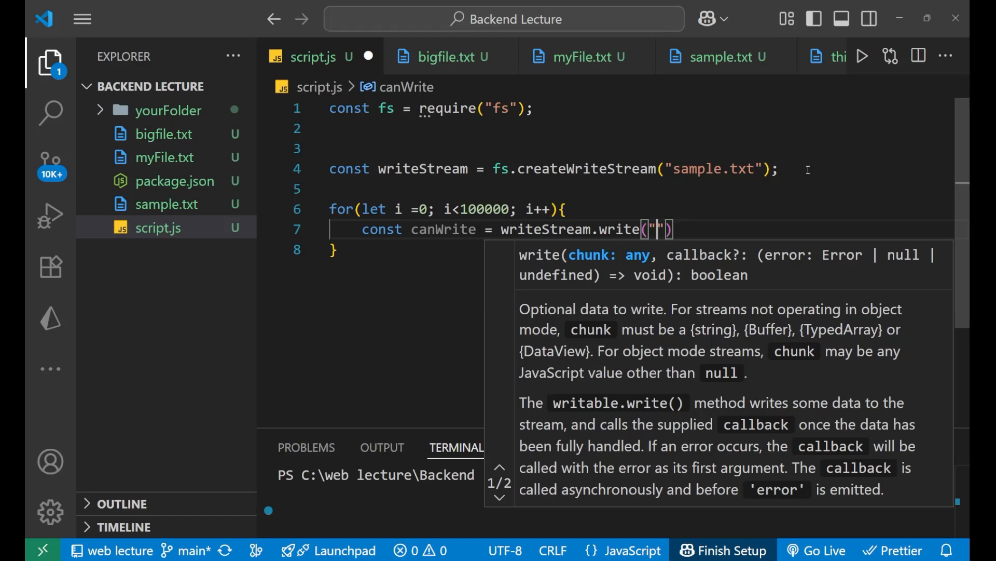
# - Fill the template string with "This is the line ${i+1} \n"
pyautogui.write('This is')
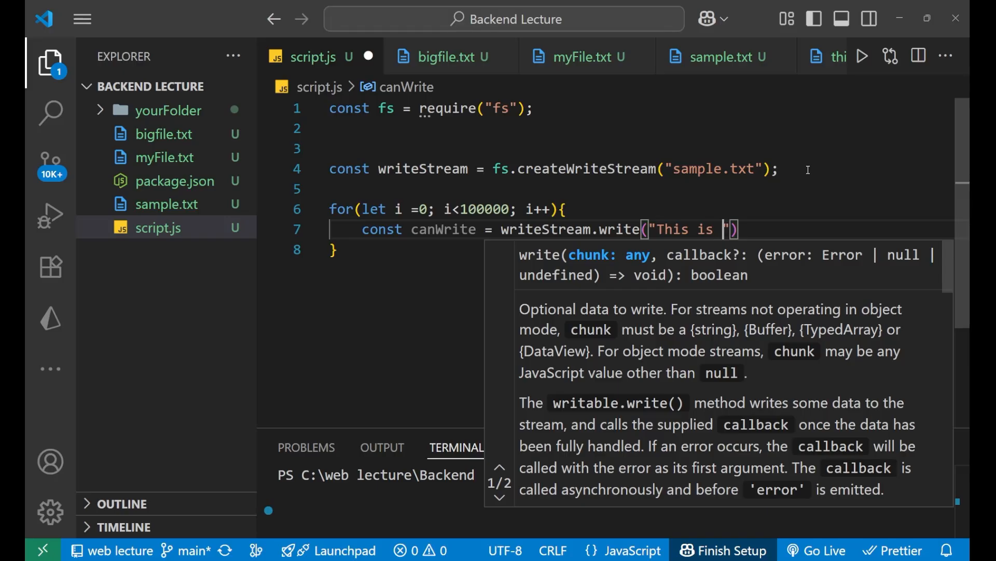
pyautogui.write('the line')
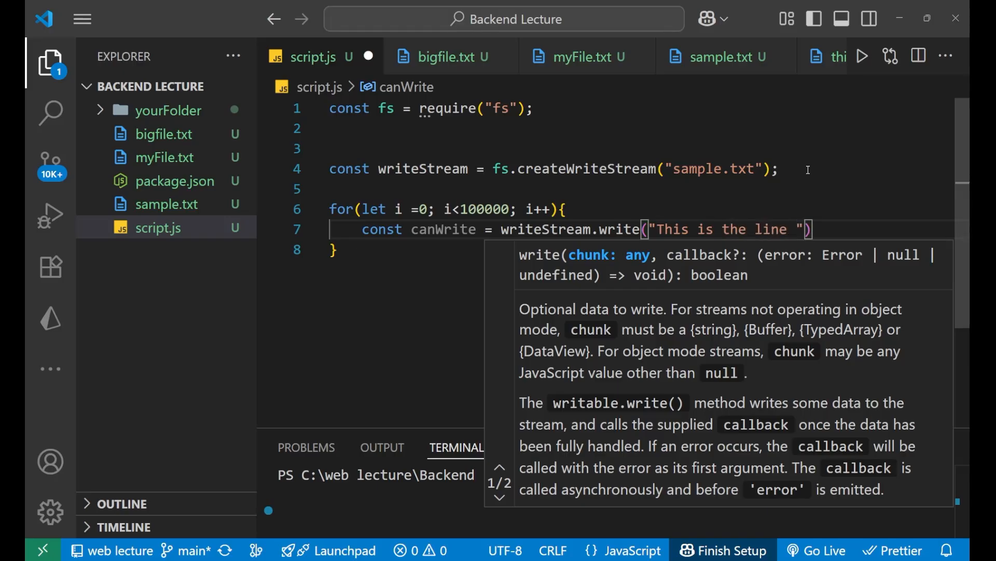
pyautogui.write('${')
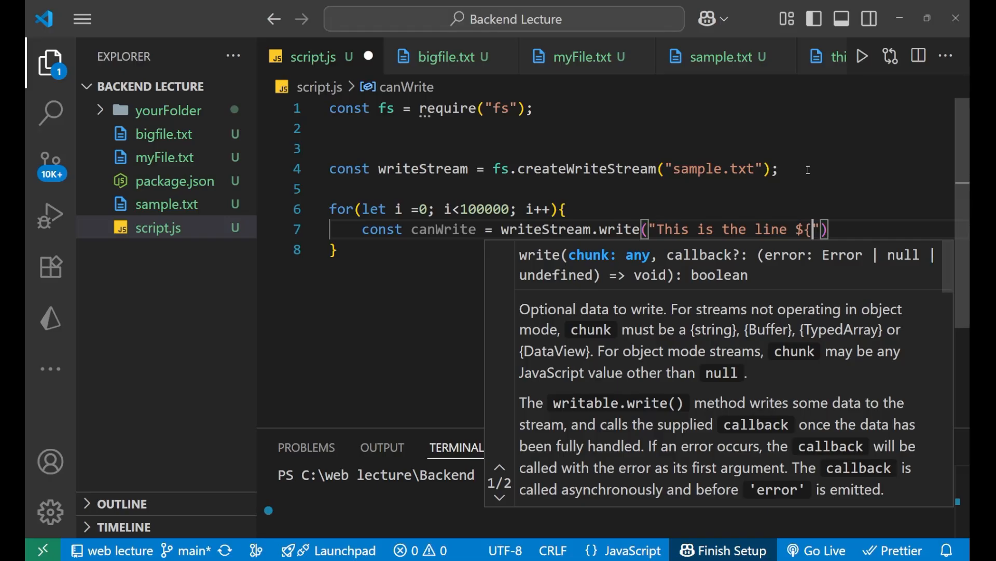
pyautogui.write('}`')
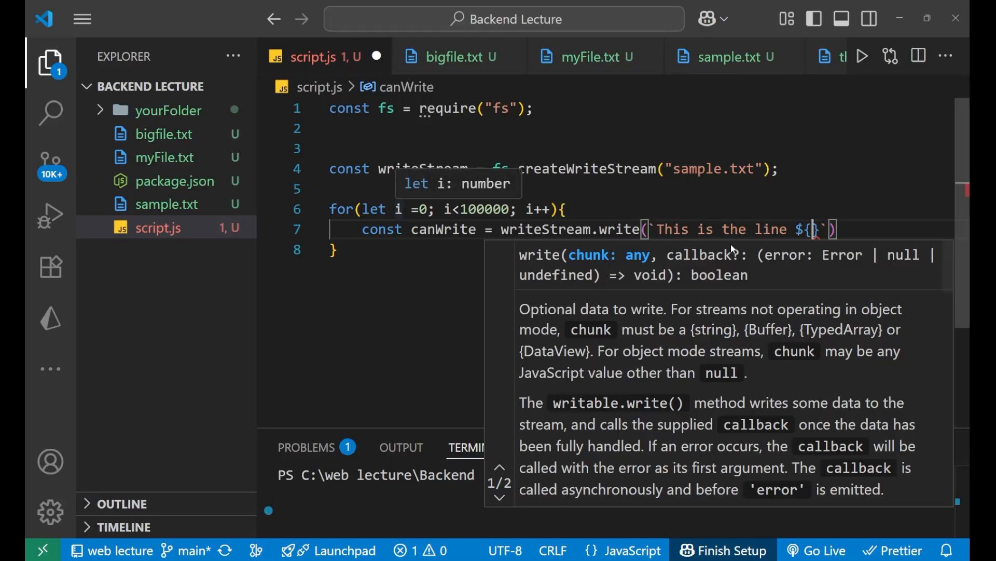
pyautogui.write('i+1')
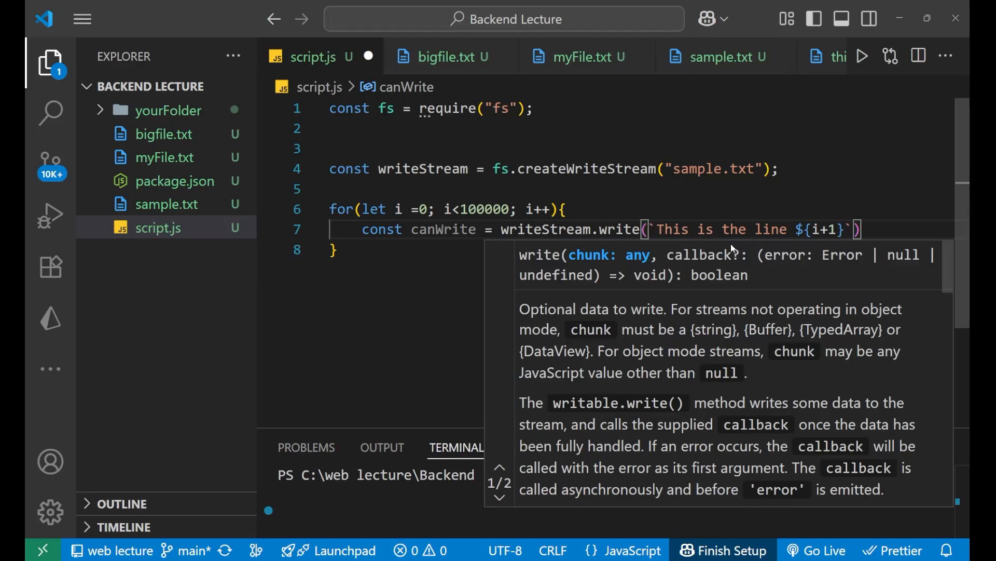
pyautogui.write('\\')
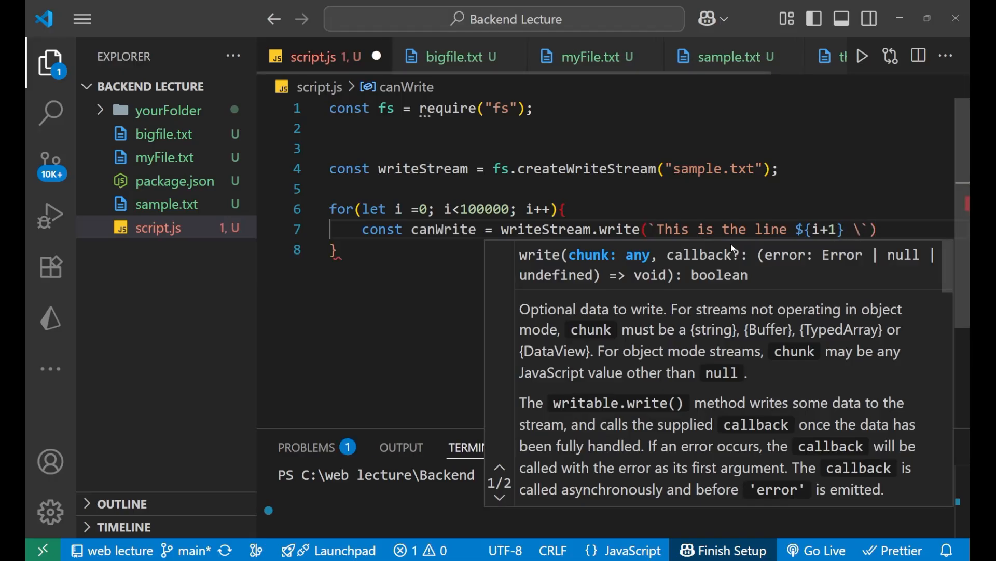
pyautogui.write('n')
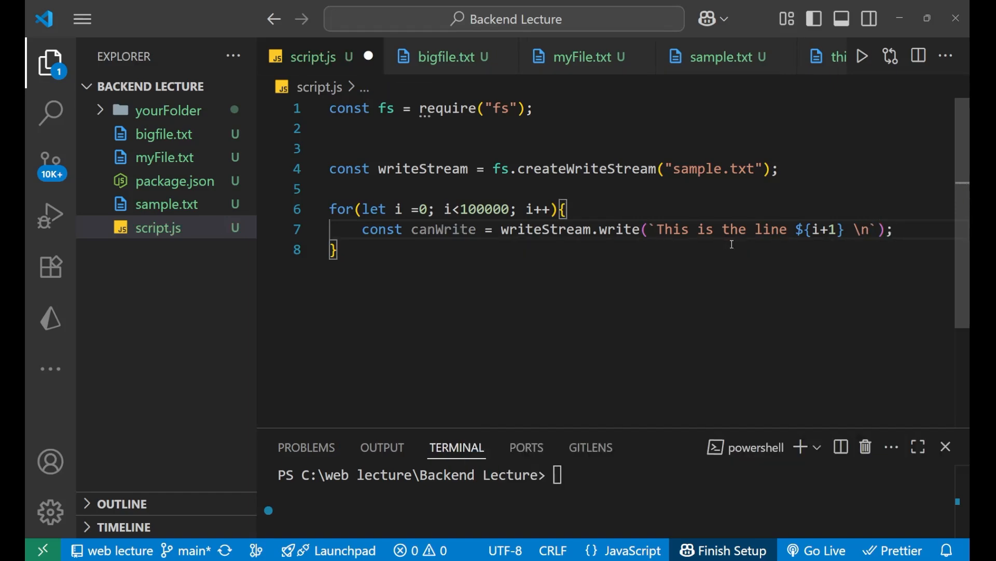
# - Add if(!canWrite){ writeStream.once("drain", ()=>{ }) } below the write call
pyautogui.press('Enter')
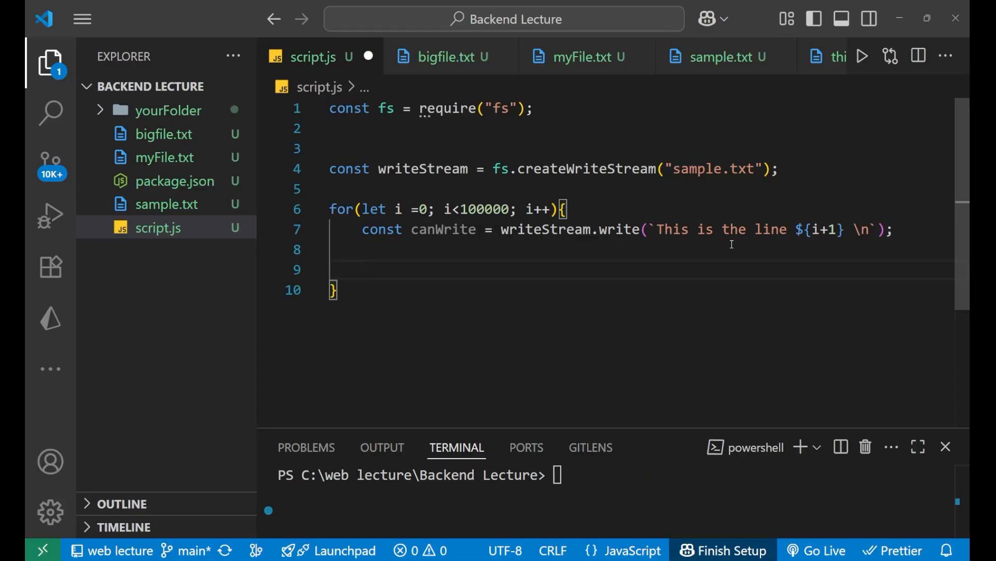
pyautogui.write('if(')
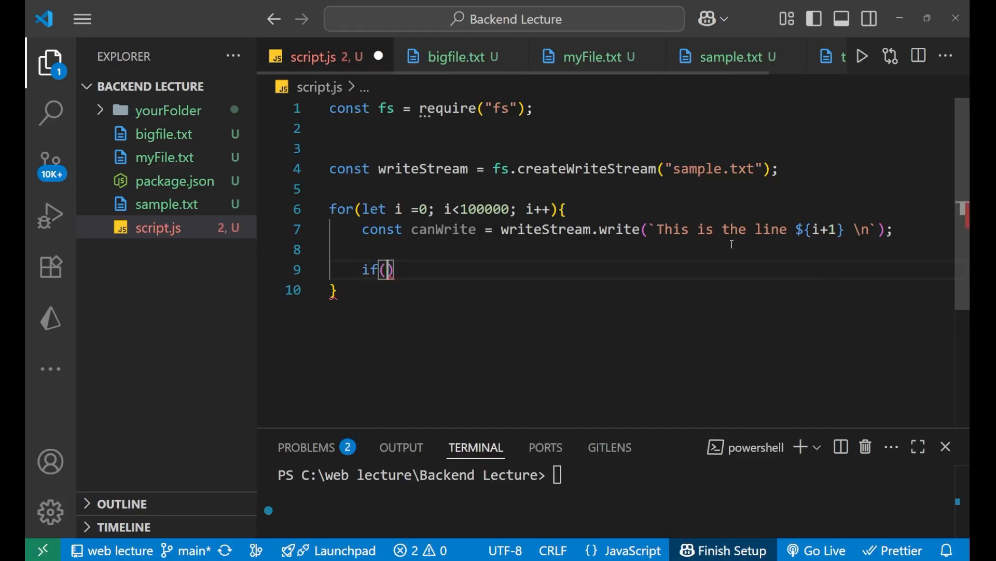
pyautogui.write('!')
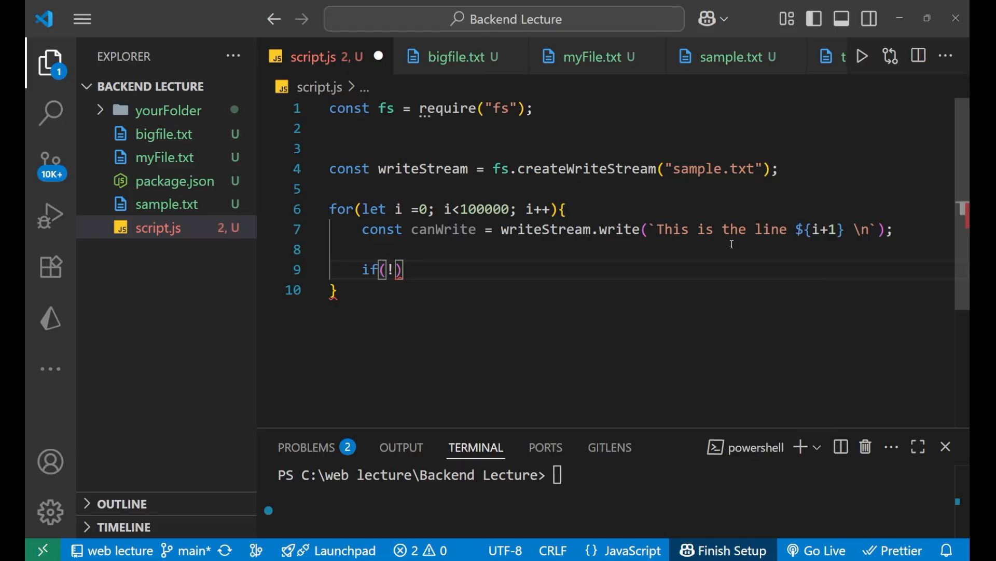
pyautogui.write('canWrite')
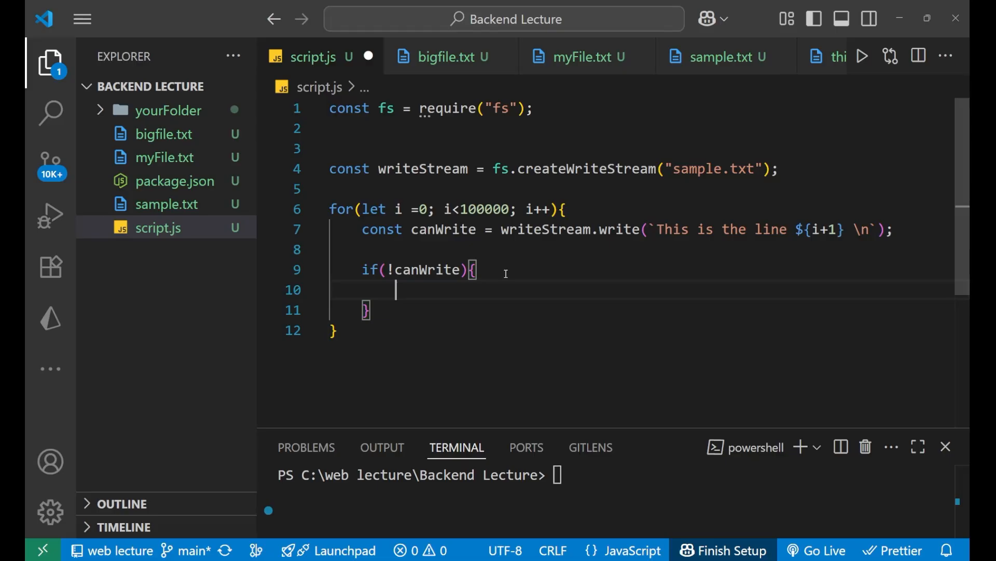
pyautogui.write('write\\')
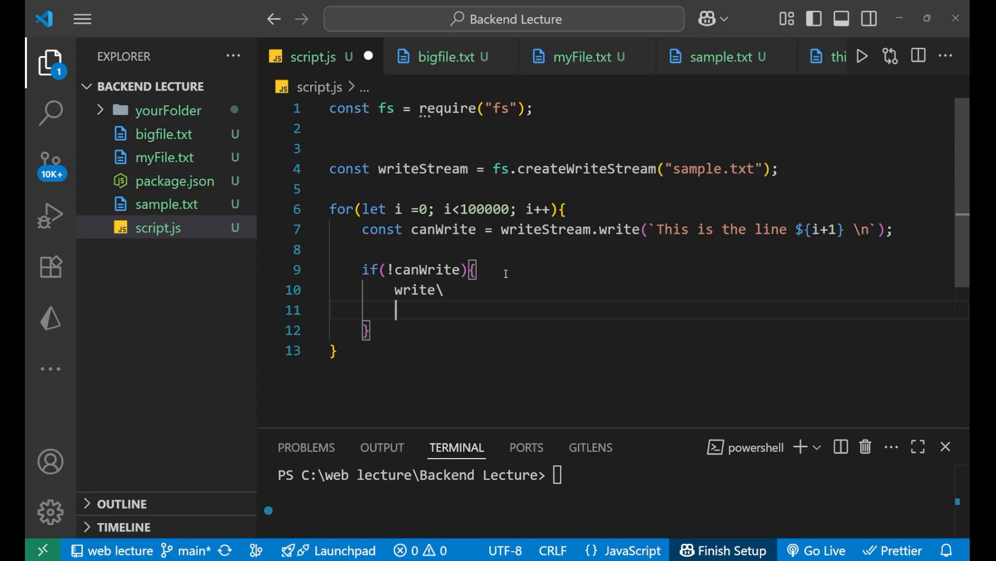
pyautogui.press('BackSpace')
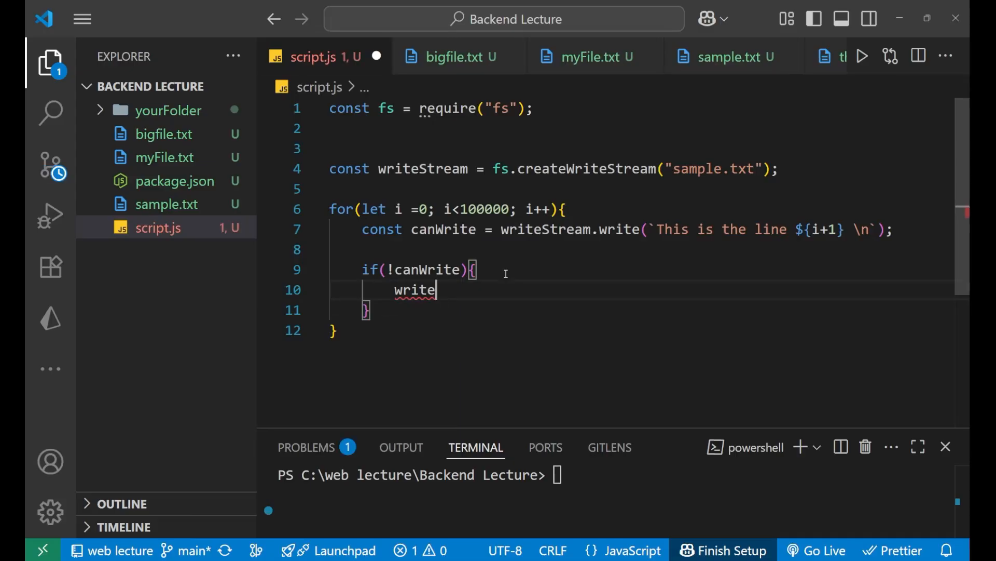
pyautogui.write('ste')
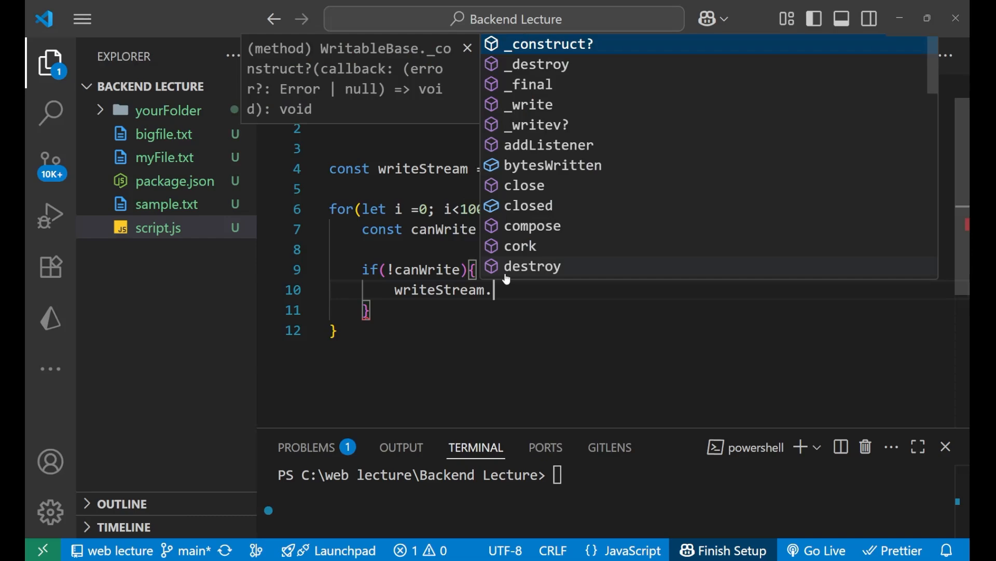
pyautogui.write('once("drain",()=>{')
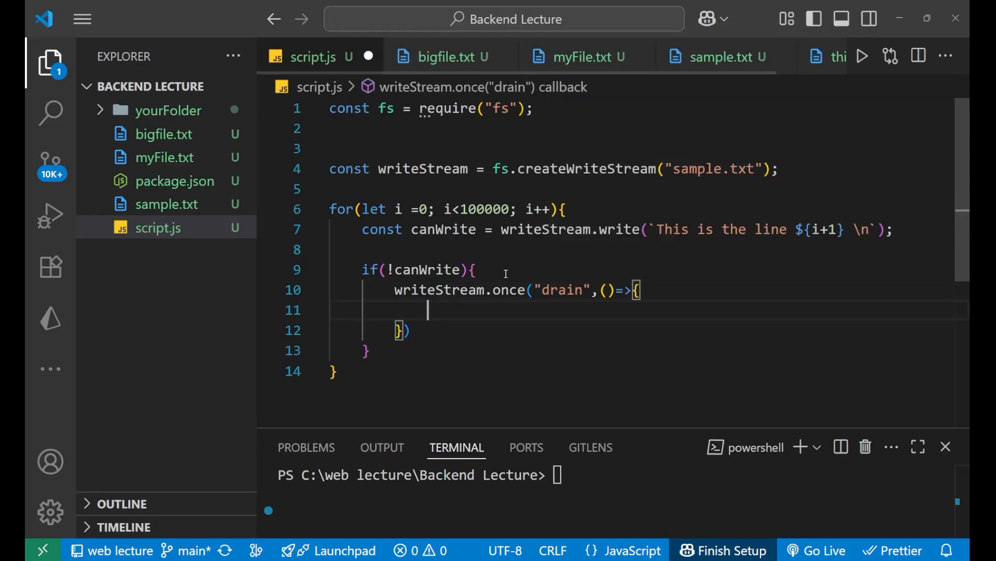
# - Log "buffer Drained" inside the drain callback and move to the end of the script
pyautogui.write('console.log("')
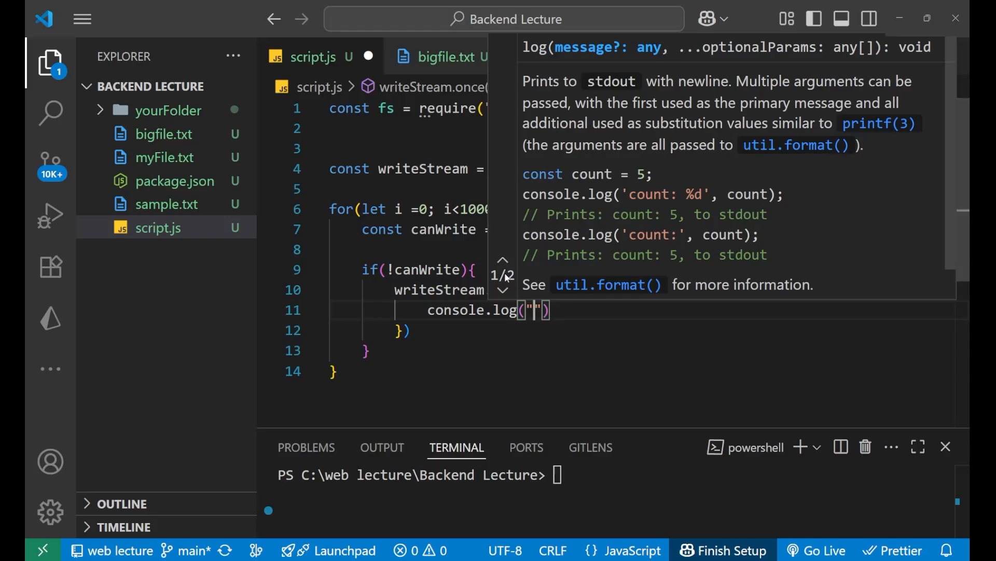
pyautogui.write('buffr')
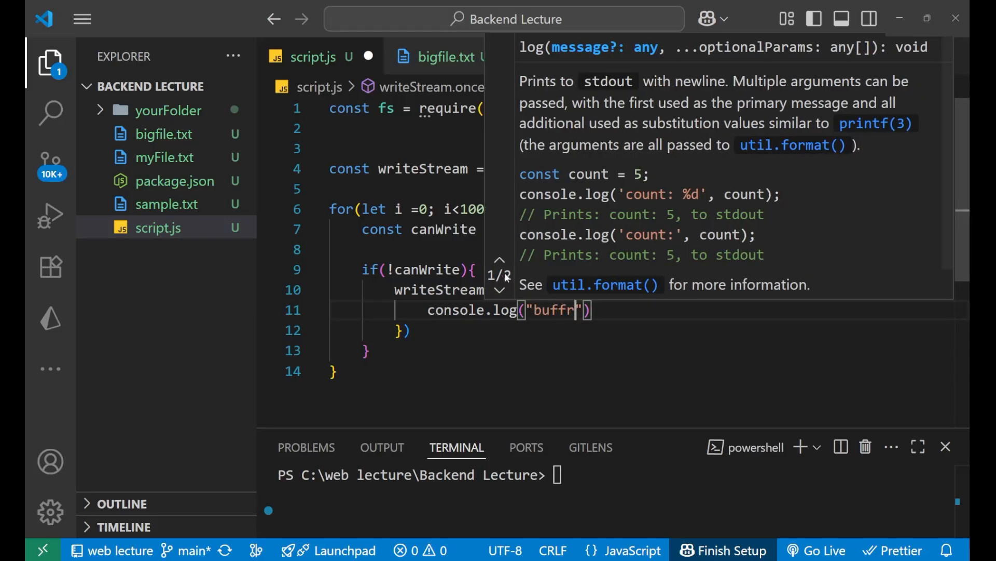
pyautogui.write('er')
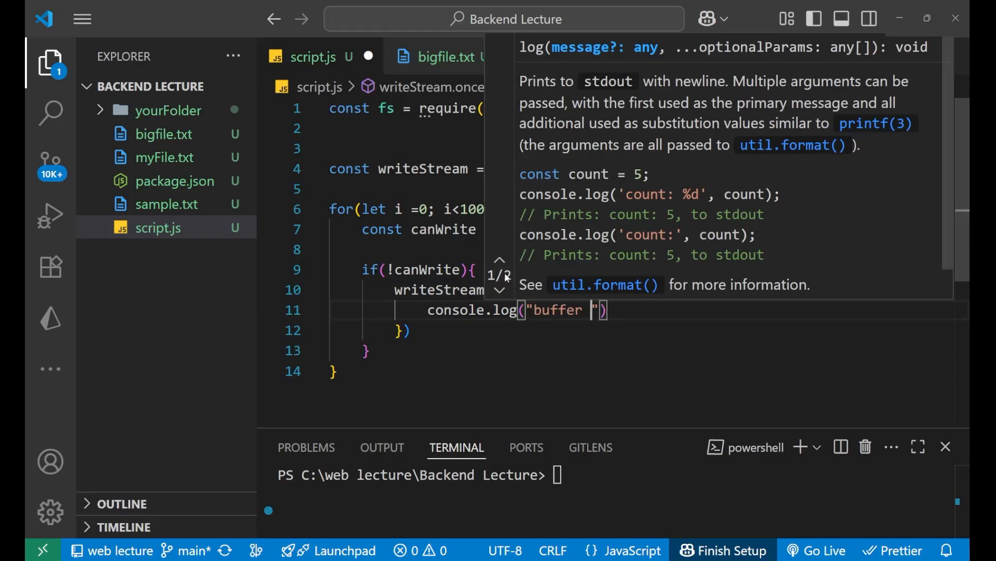
pyautogui.write('Drained')
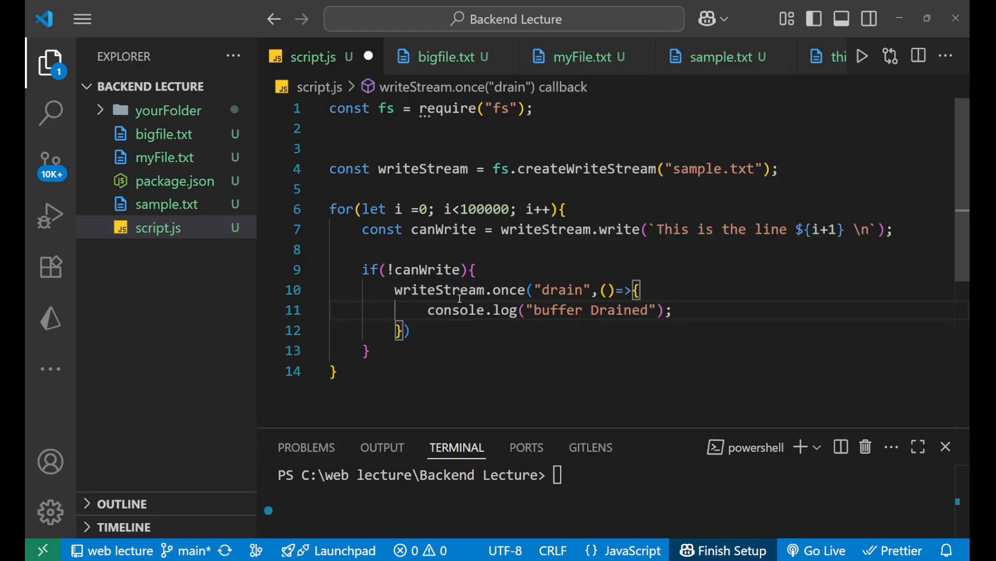
pyautogui.click(367, 350)
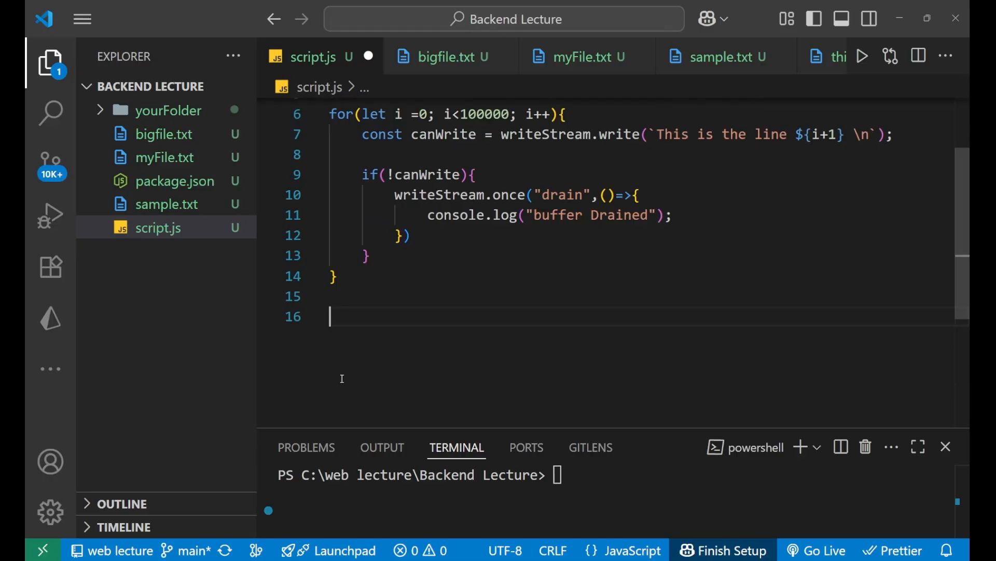
# - Add writeStream.end(()=>{ console.log("Finished writing large files"); }) after the loop
pyautogui.write('writeStream')
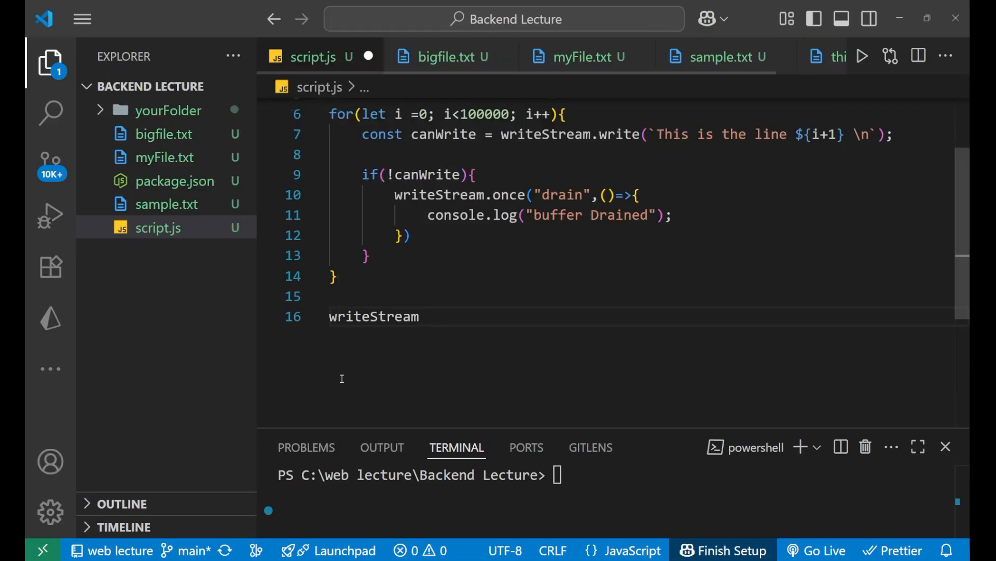
pyautogui.write('.end')
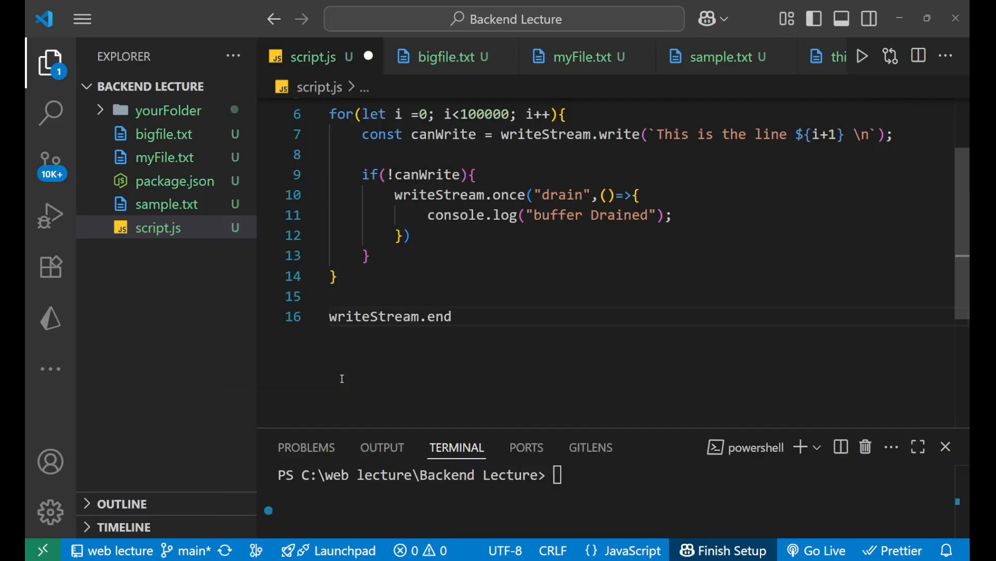
pyautogui.write('(()=>{')
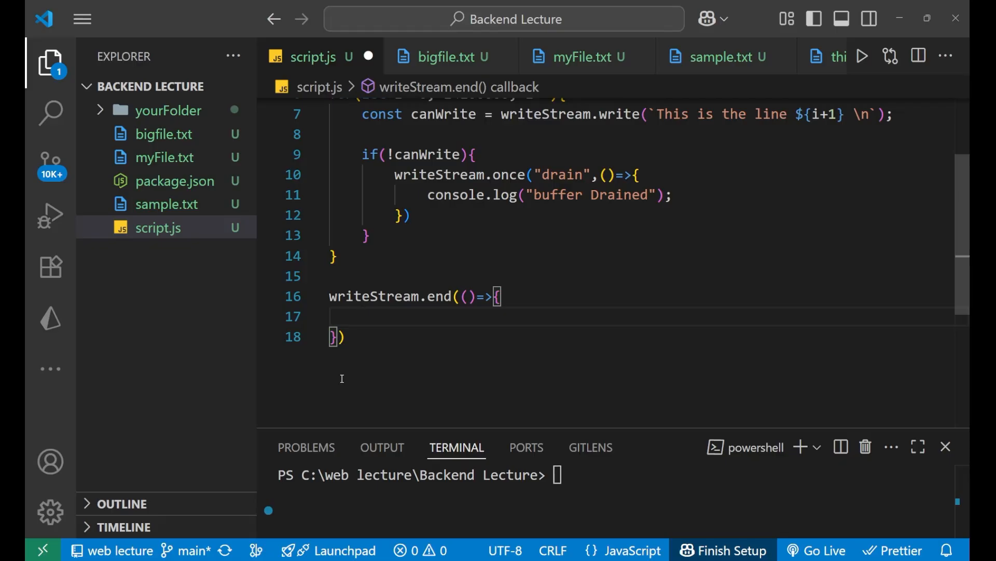
pyautogui.write('console.log("')
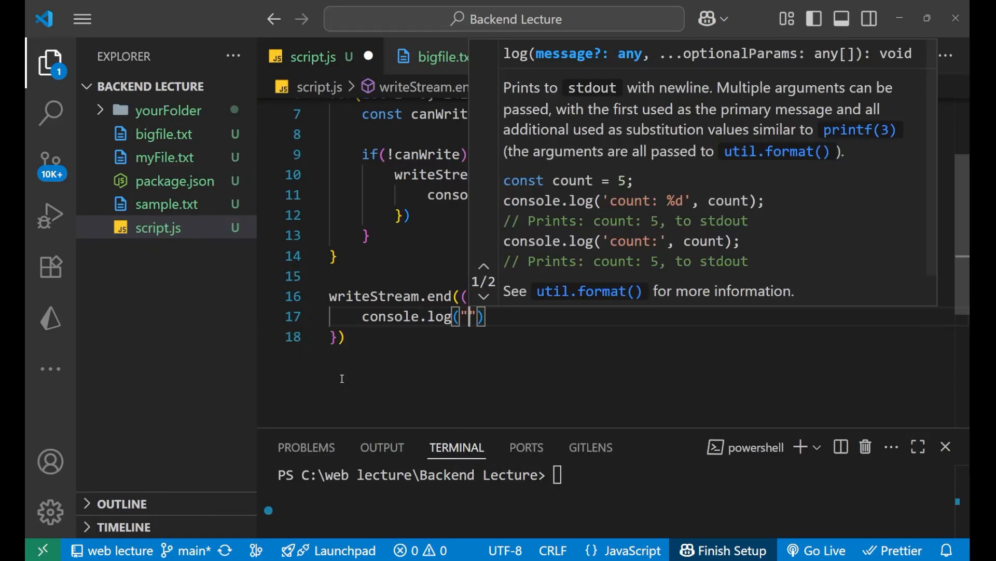
pyautogui.write('Finish')
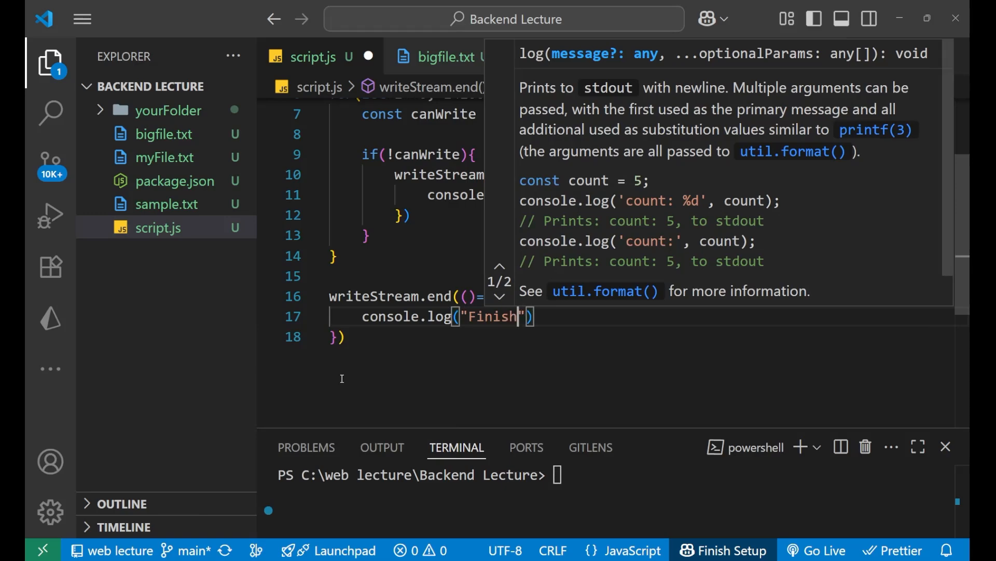
pyautogui.write('ed w')
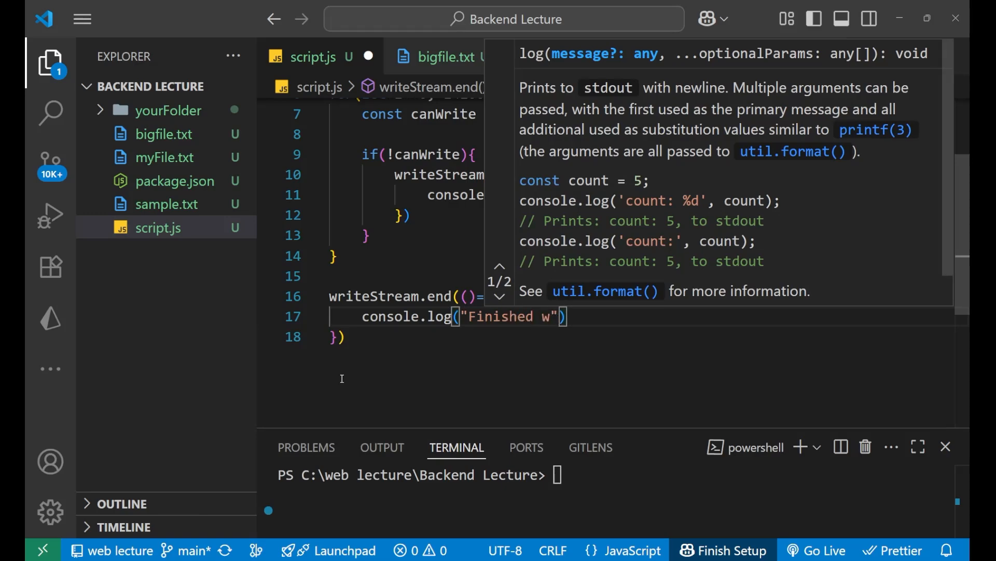
pyautogui.write('riting lar')
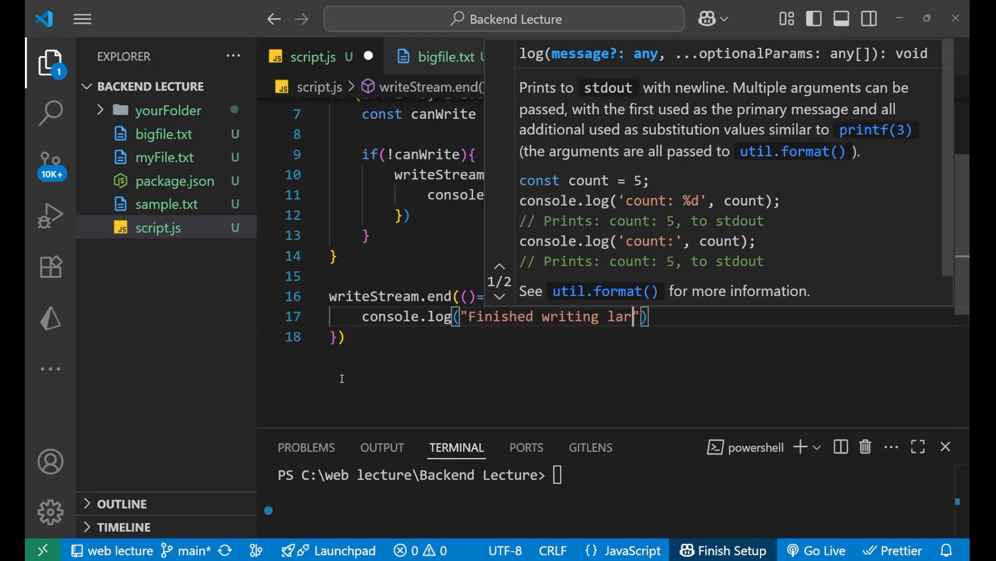
pyautogui.write('ge files')
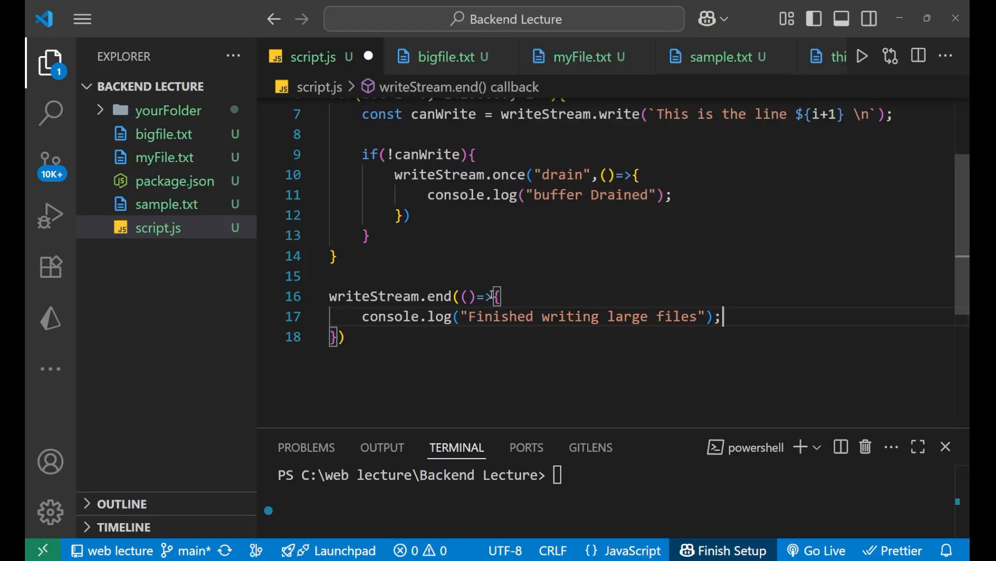
# - Scroll through script.js to review the end() callback before saving
pyautogui.scroll(3)
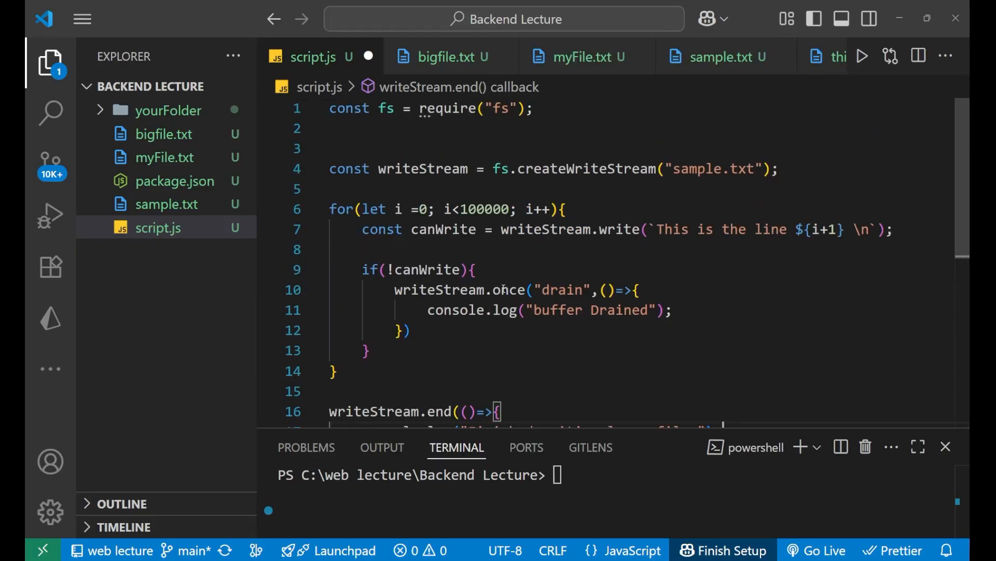
pyautogui.scroll(-3)
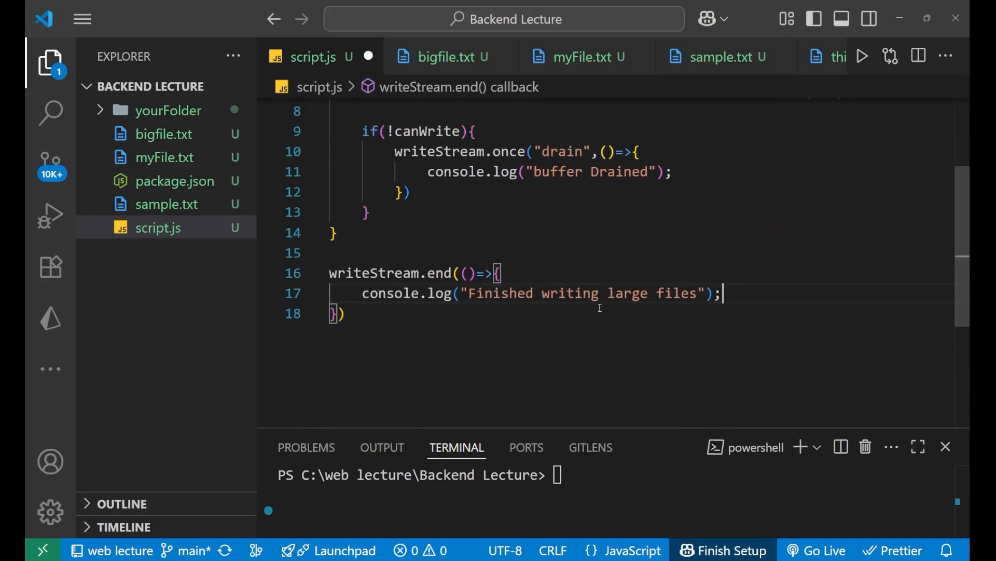
pyautogui.scroll(3)
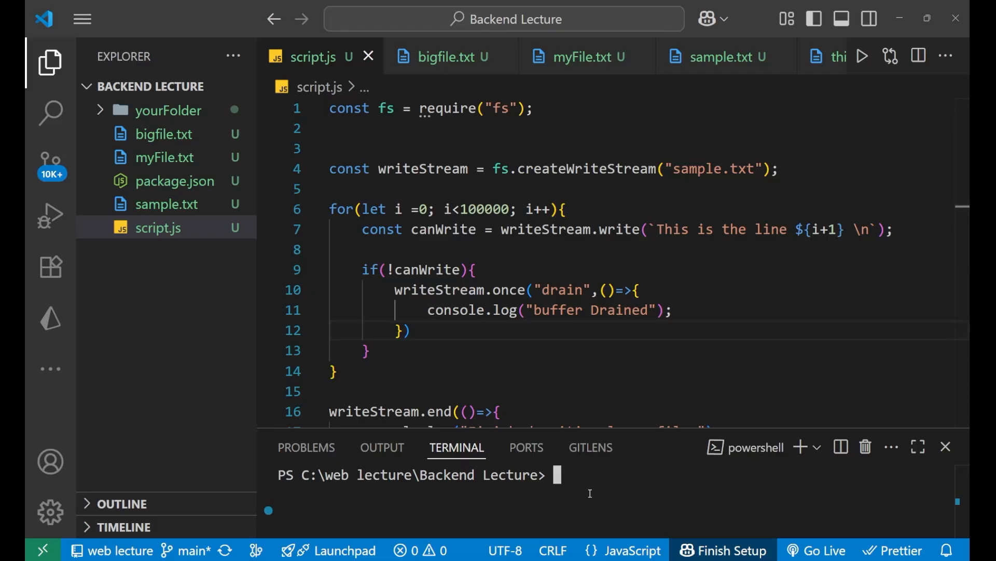
# - Run 'node script.js' in the integrated terminal, printing 'Finished writing large files'
pyautogui.write('n')
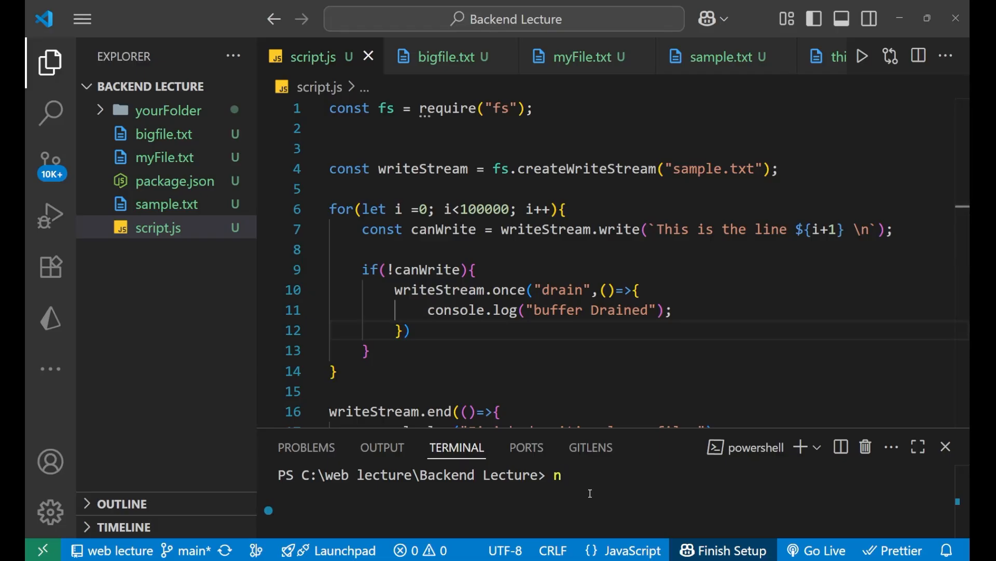
pyautogui.write('ode script')
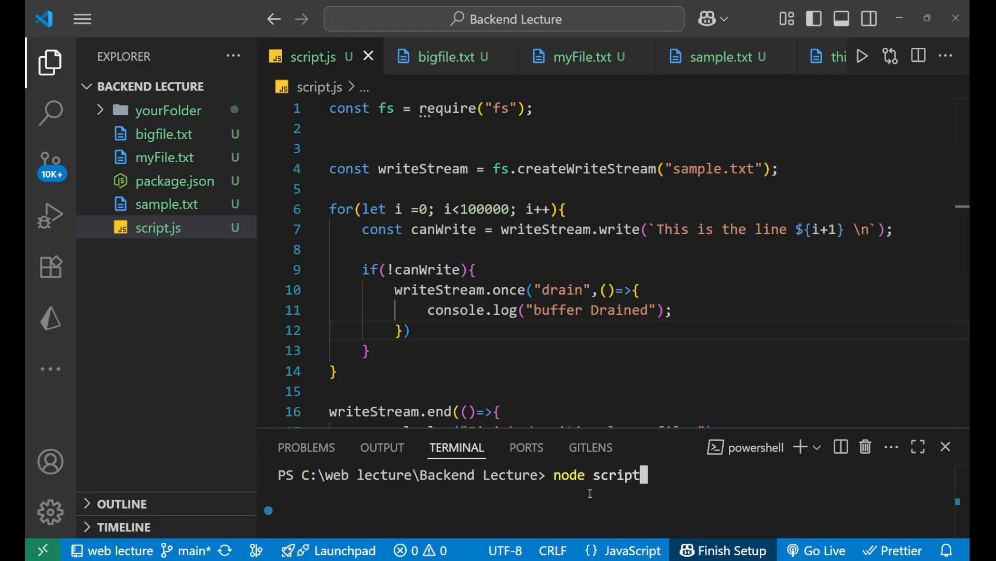
pyautogui.write('.j')
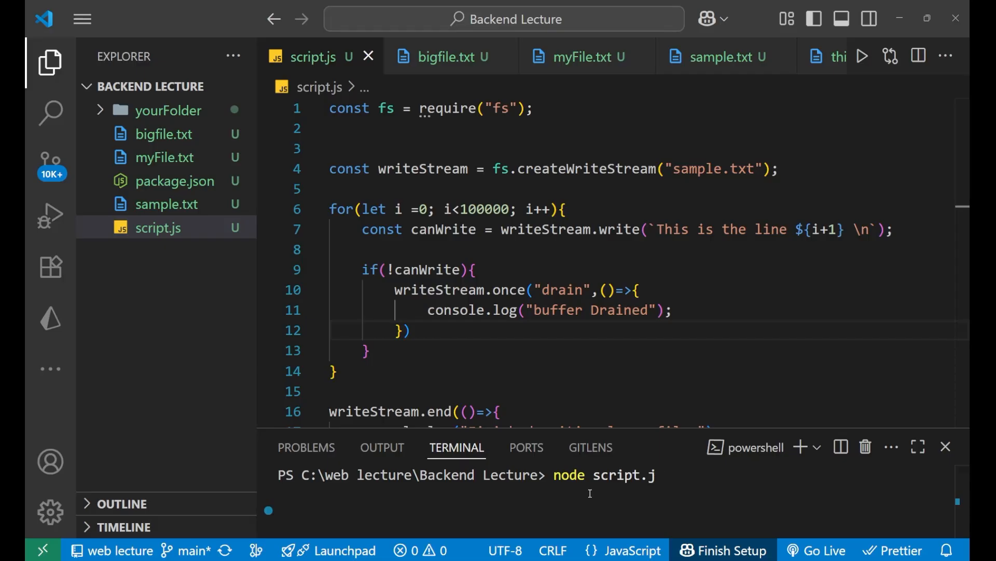
pyautogui.write('s')
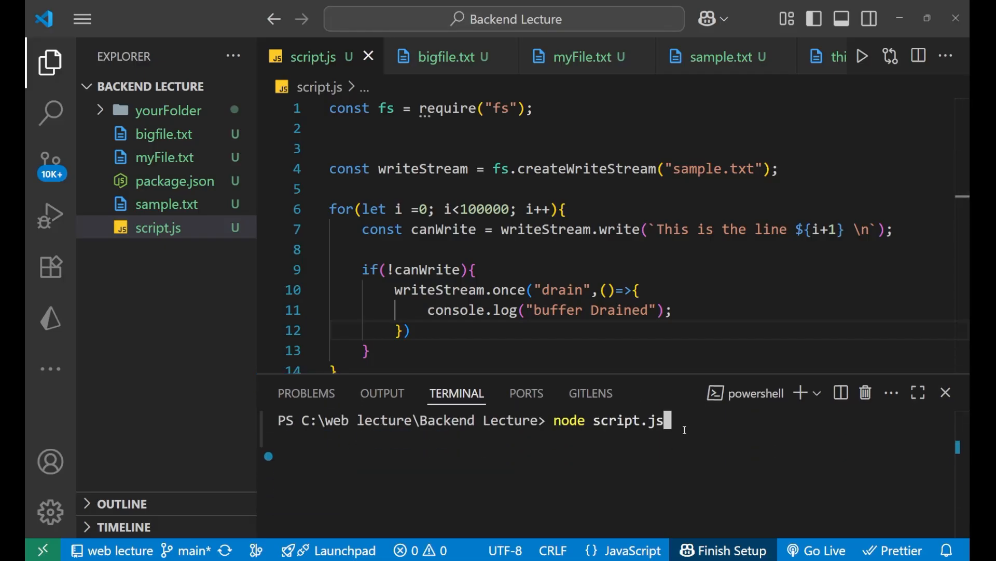
pyautogui.press('Return')
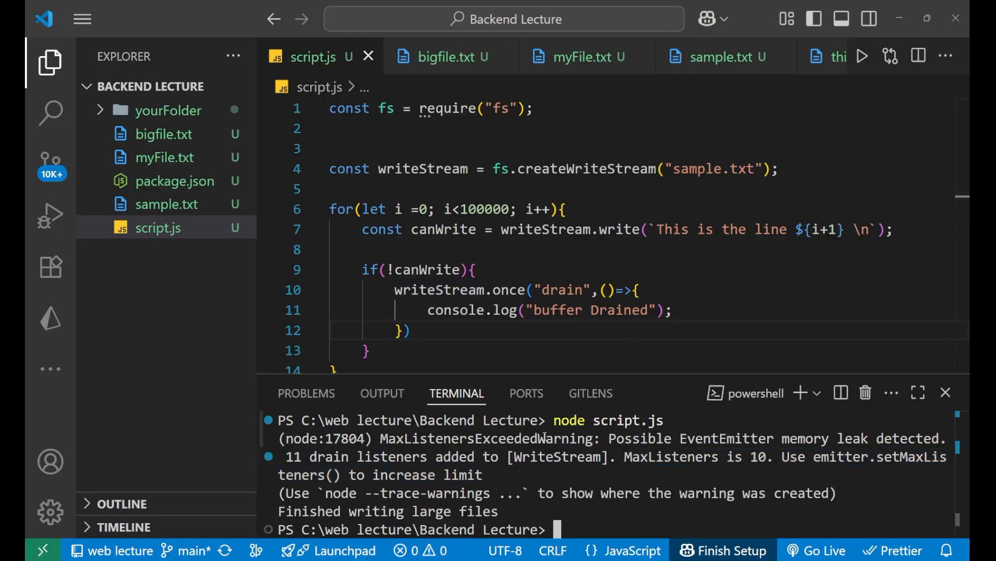
pyautogui.moveTo(697, 452)
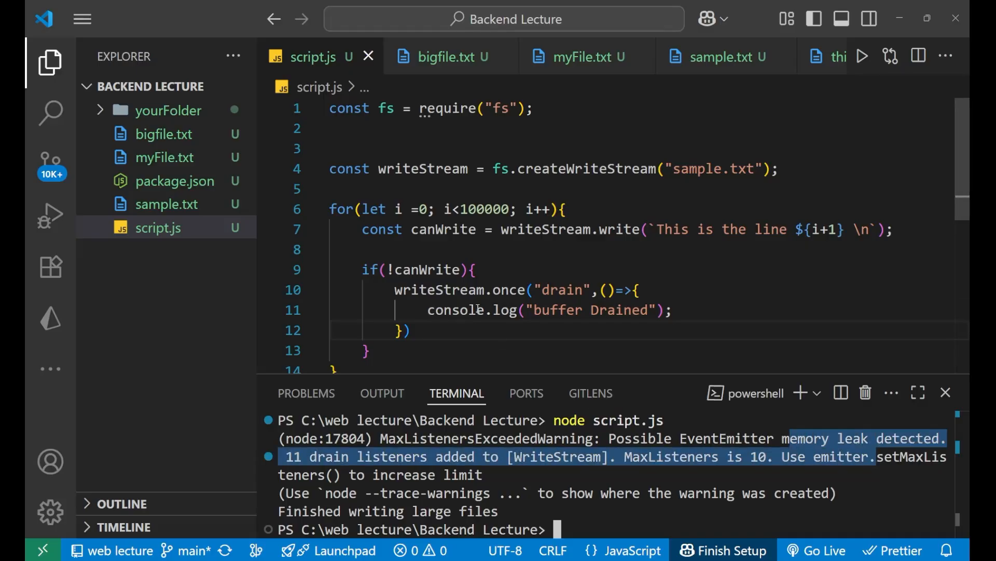
pyautogui.click(158, 227)
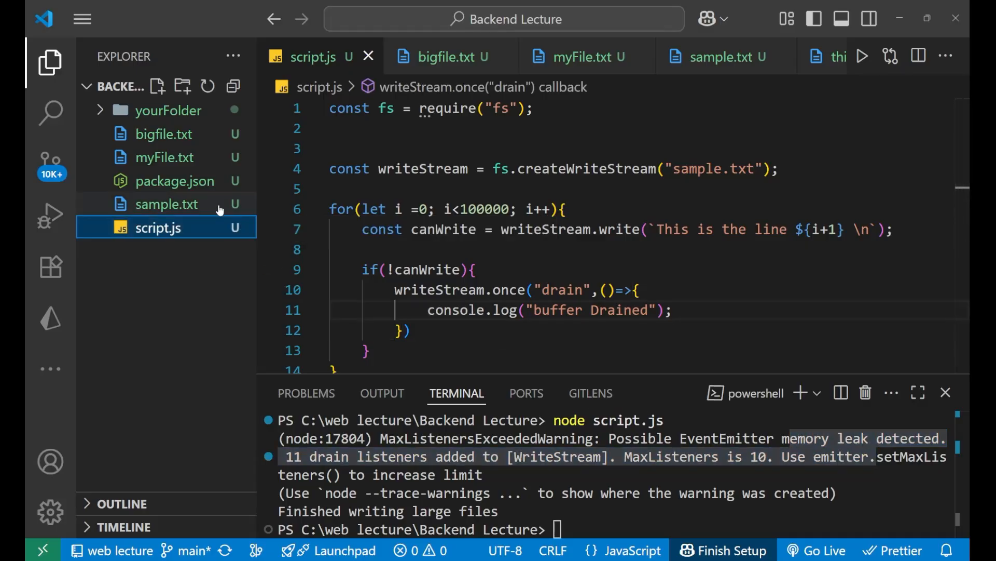
pyautogui.click(166, 205)
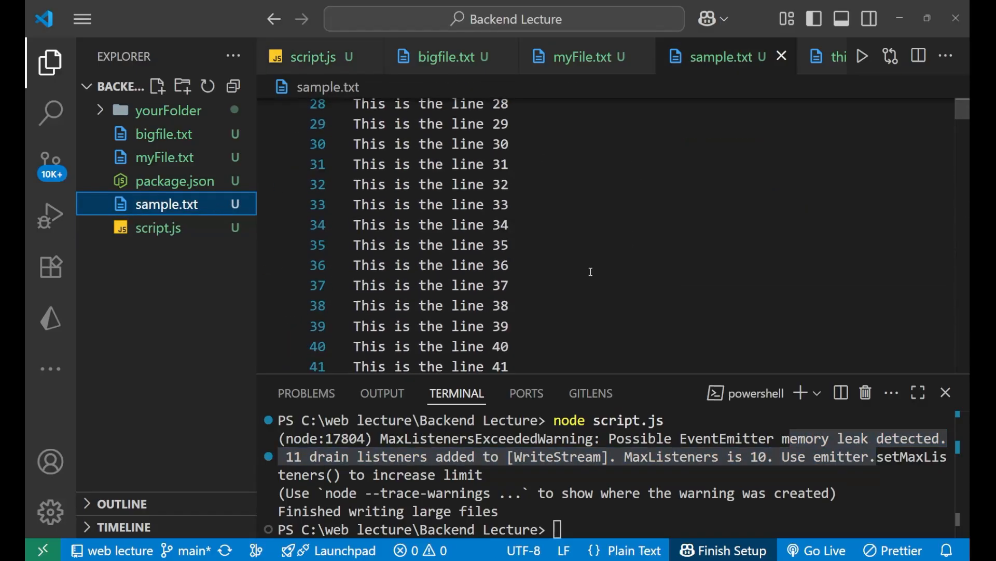
pyautogui.scroll(-3)
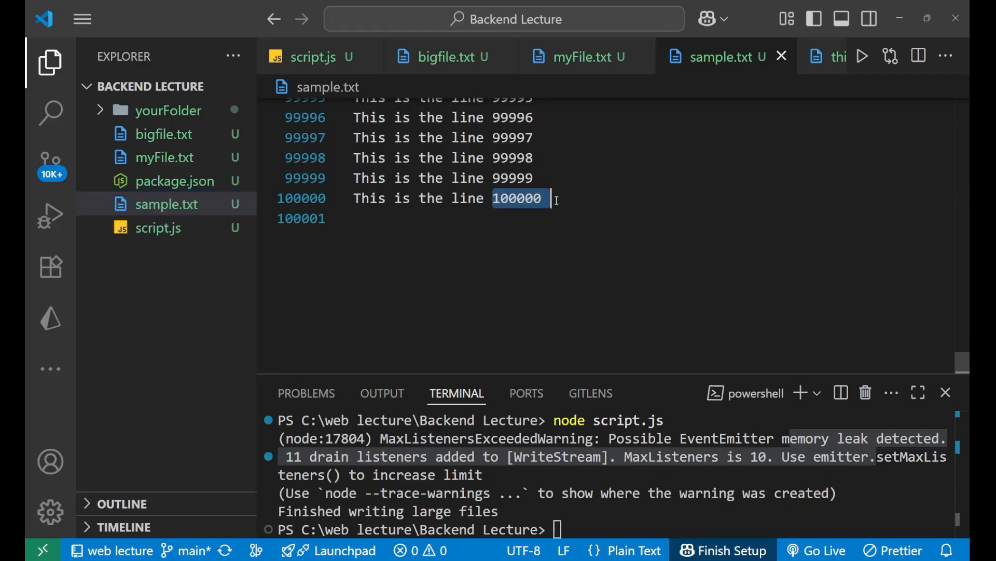
pyautogui.moveTo(240, 245)
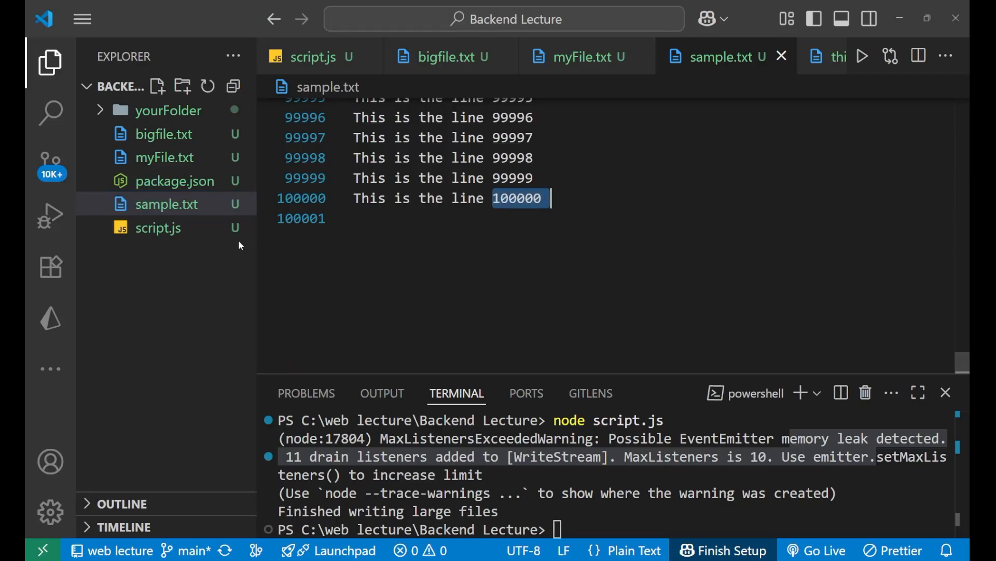
pyautogui.click(158, 227)
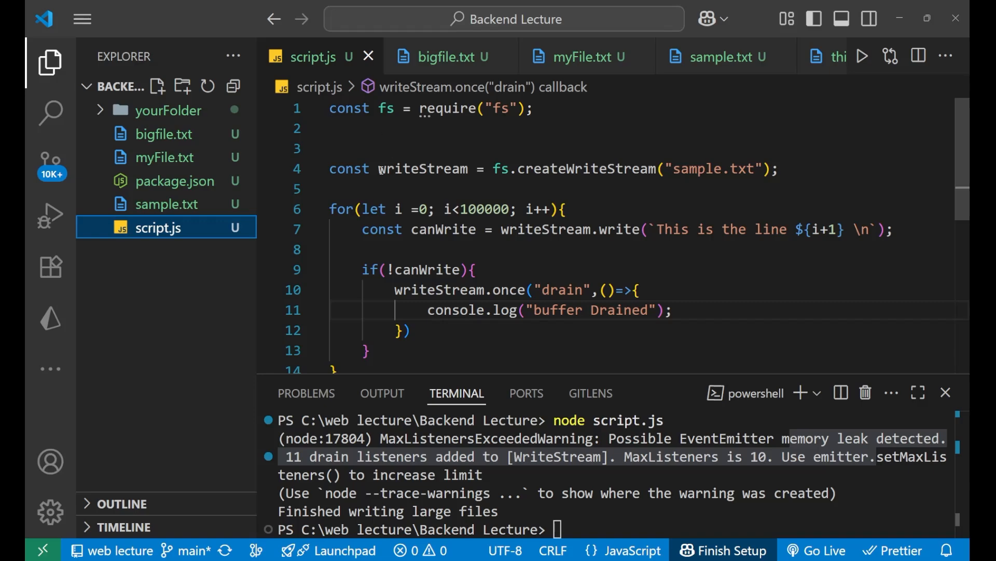
# - Review the createWriteStream line for sample.txt and the 100000 loop limit
pyautogui.click(528, 168)
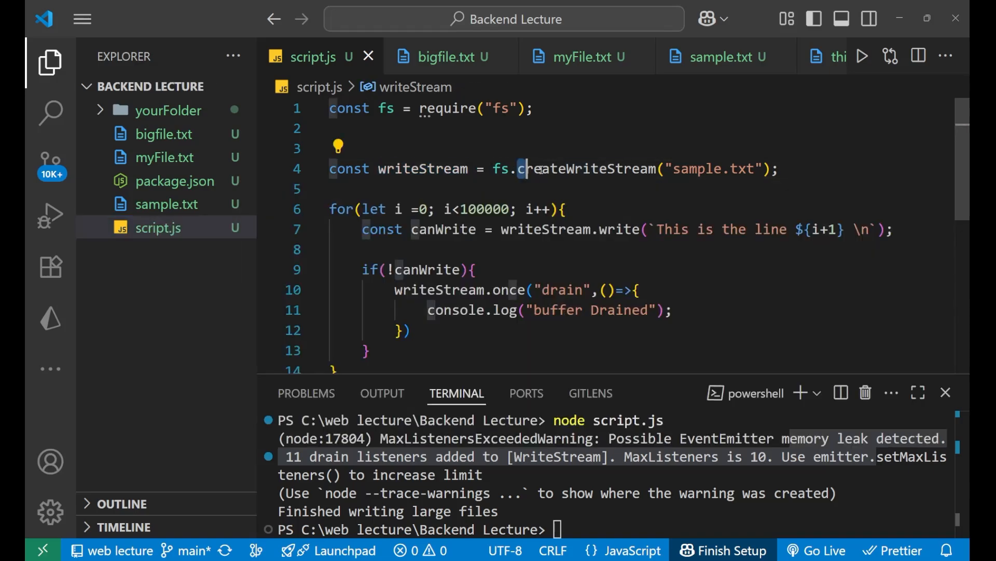
pyautogui.click(779, 168)
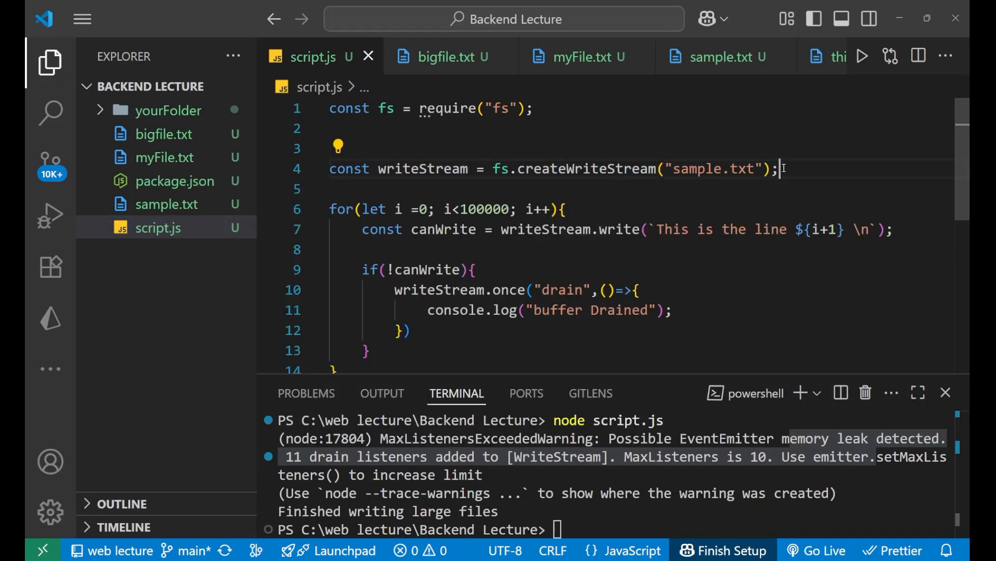
pyautogui.doubleClick(443, 229)
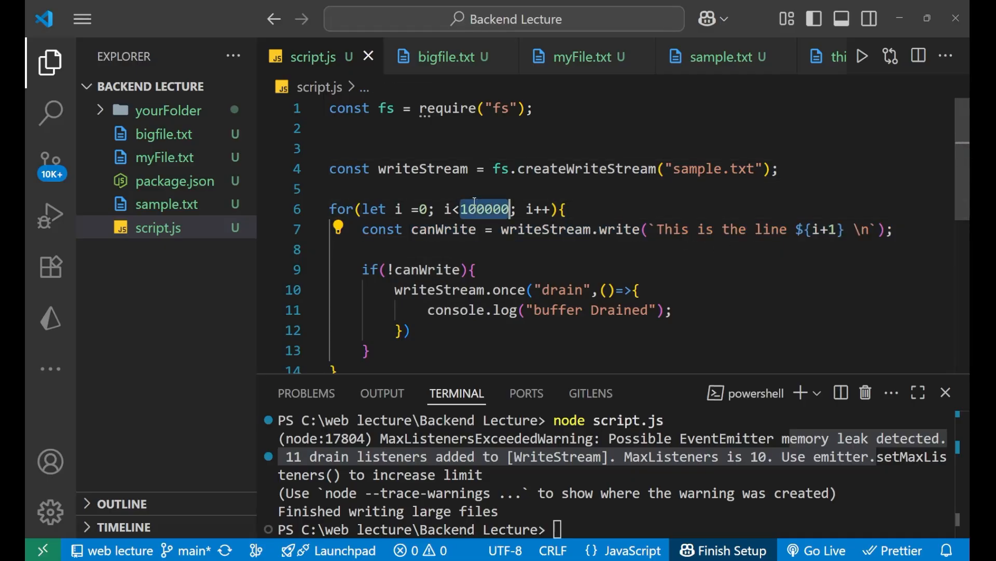
pyautogui.scroll(-3)
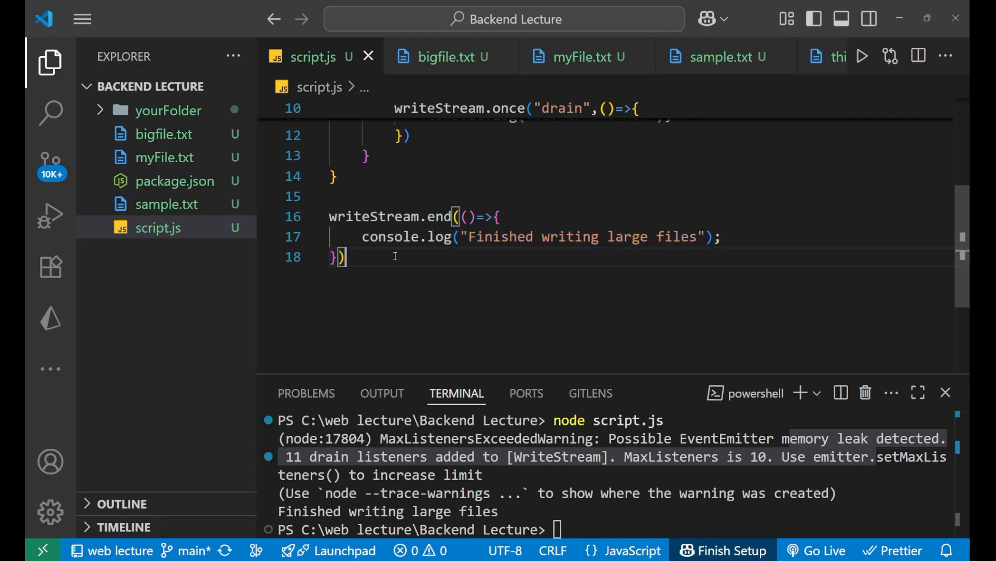
pyautogui.moveTo(348, 233)
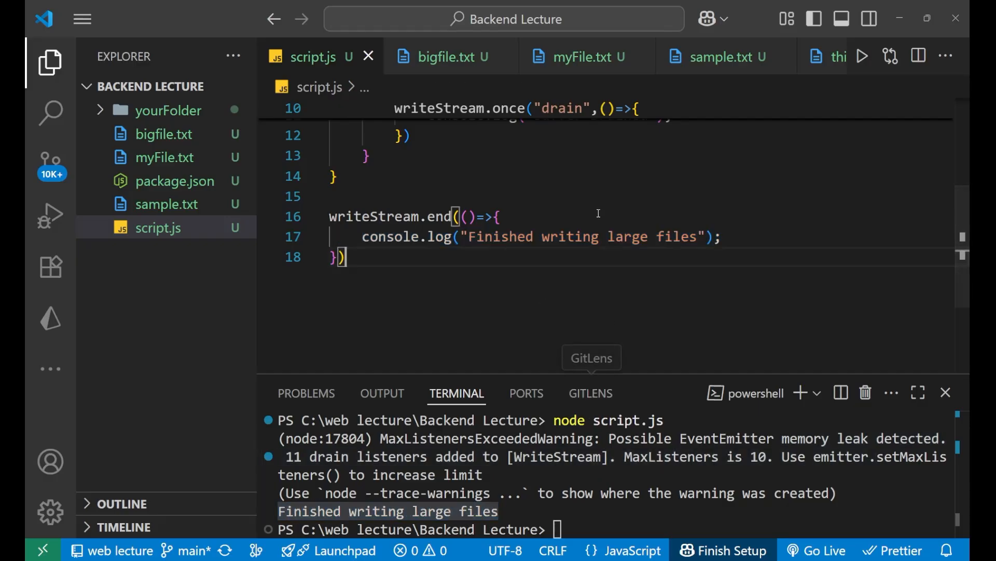
# - Close the terminal panel so the whole of script.js is in view
pyautogui.scroll(3)
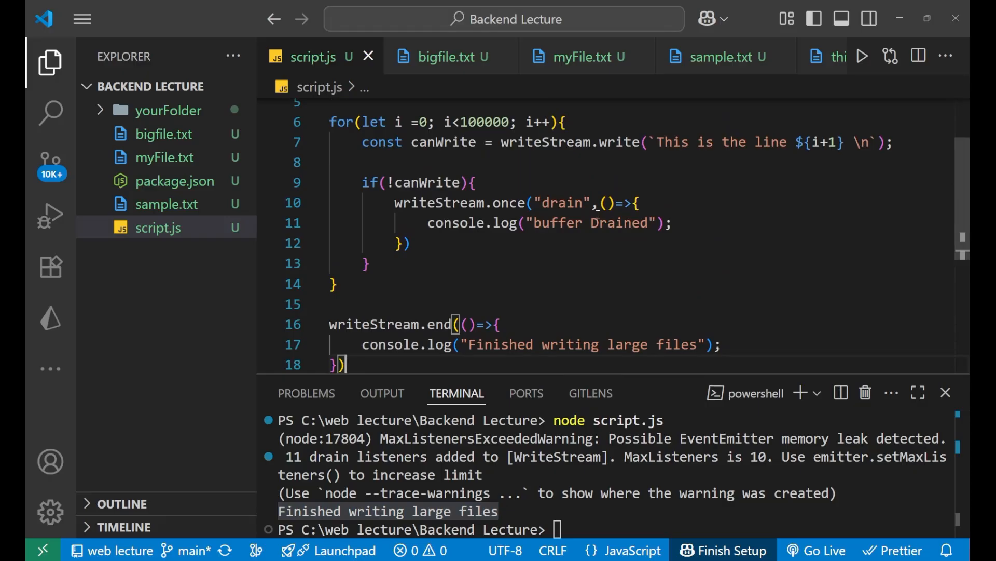
pyautogui.scroll(3)
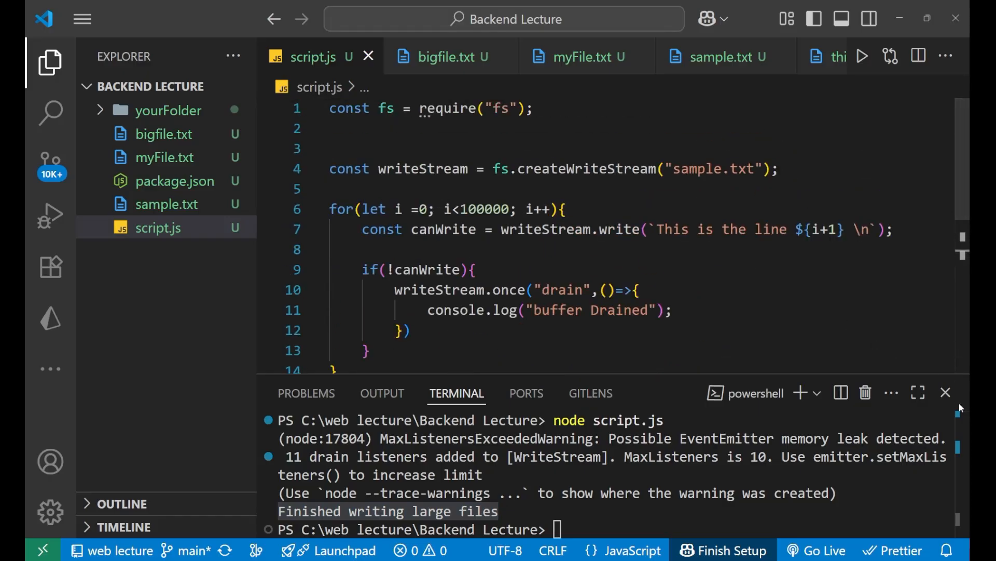
pyautogui.click(946, 392)
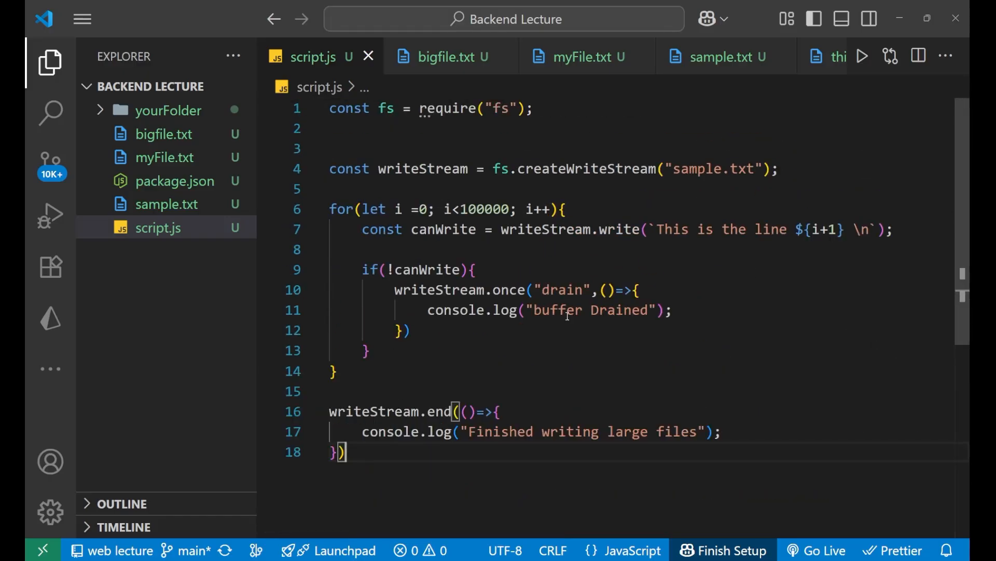